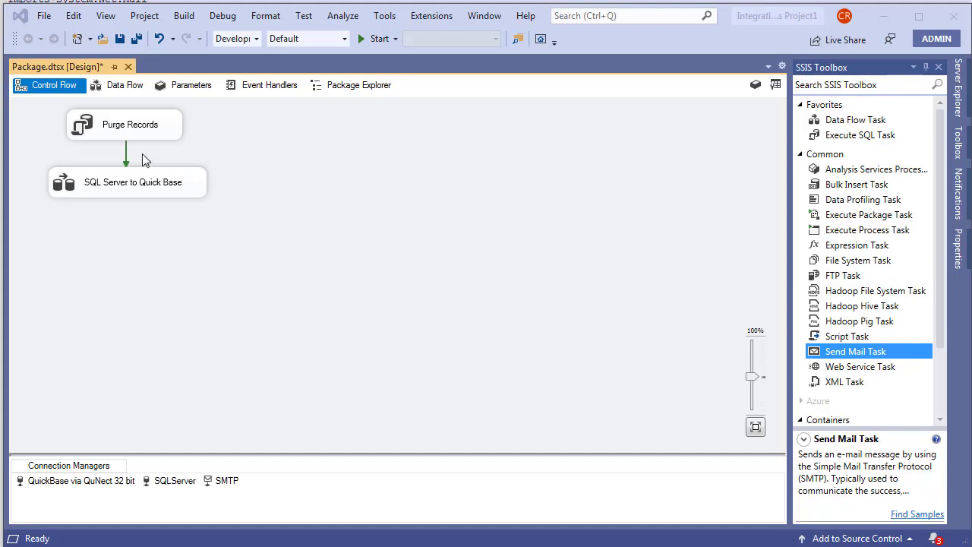
mouse_move(115, 125)
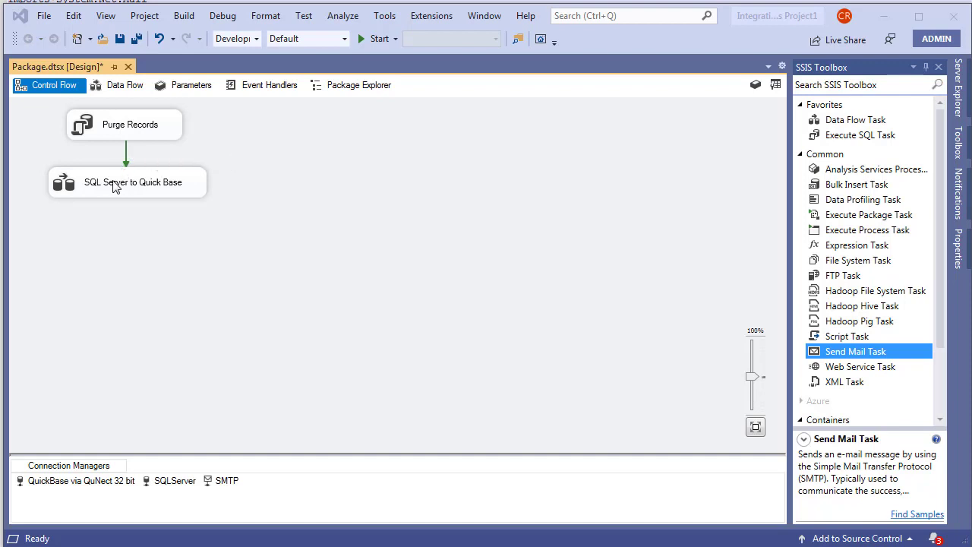
mouse_move(145, 191)
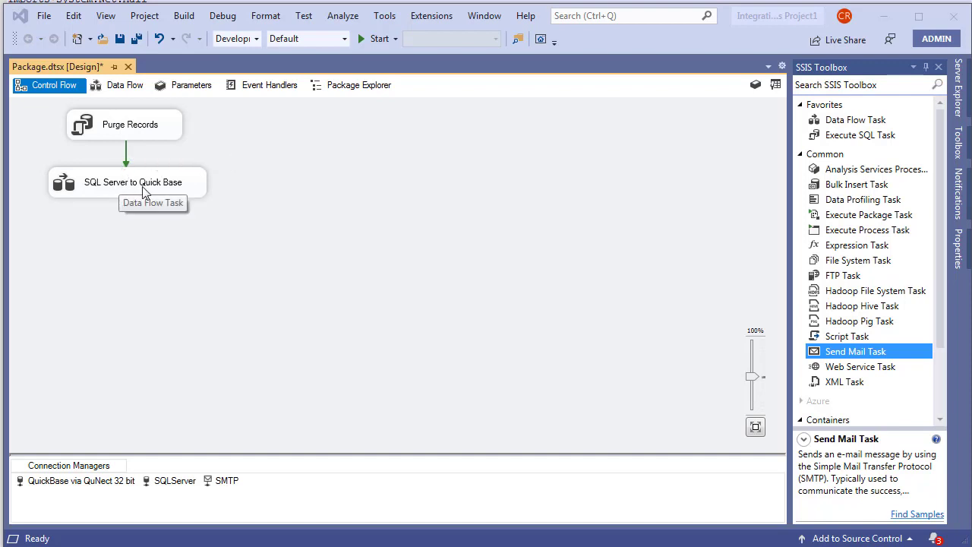
Open the SQL Server to Quick Base task's data flow to see its source and destination
left_click(124, 85)
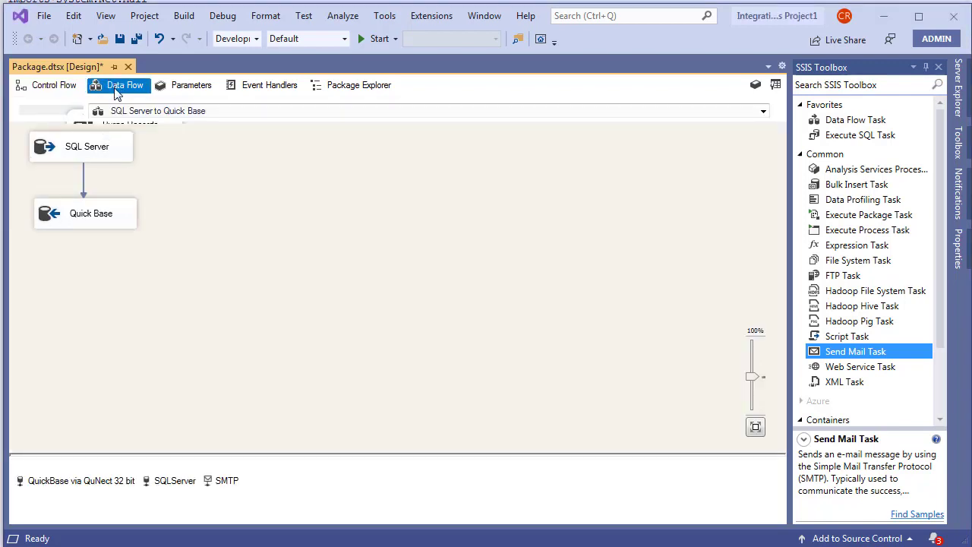
left_click(124, 84)
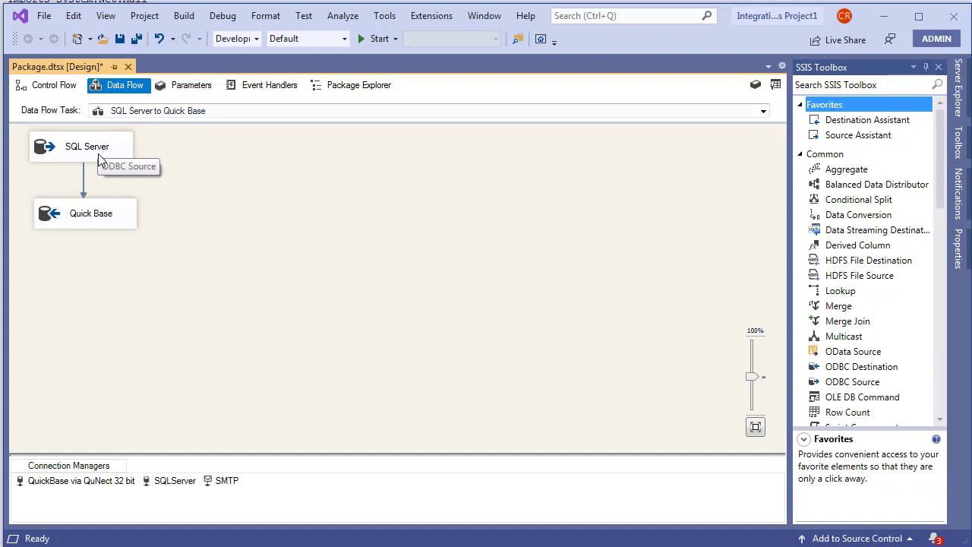
mouse_move(265, 97)
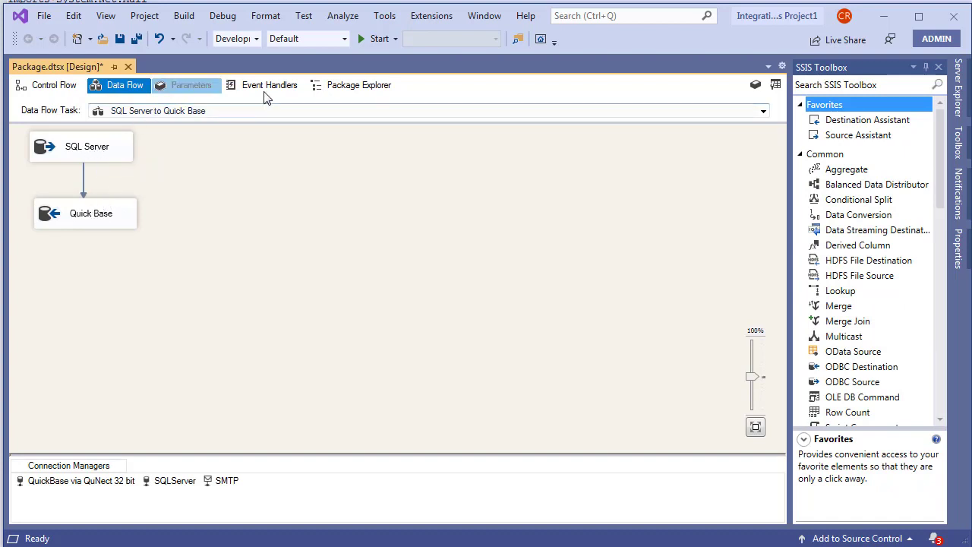
Show the OnError event handler and review the Send Mail Task's Mail page settings
left_click(269, 85)
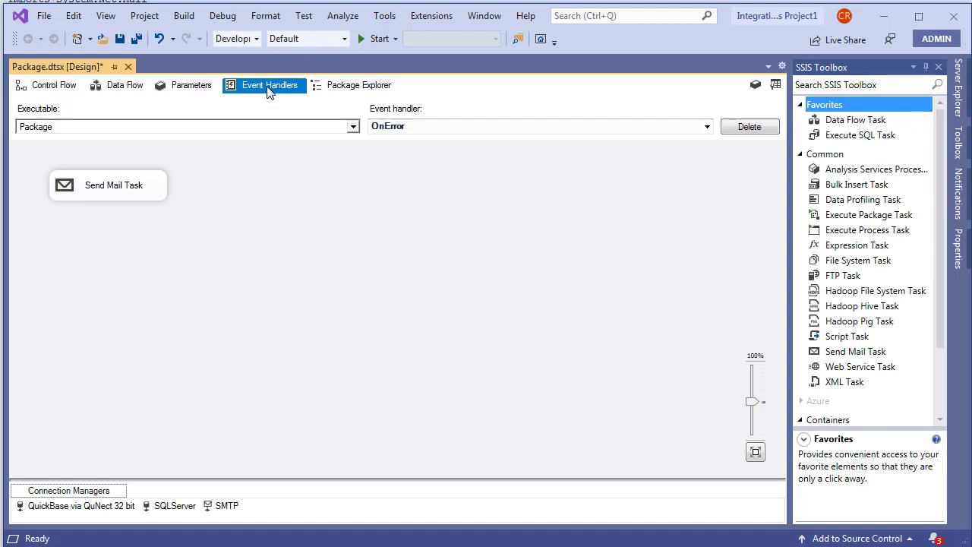
mouse_move(273, 92)
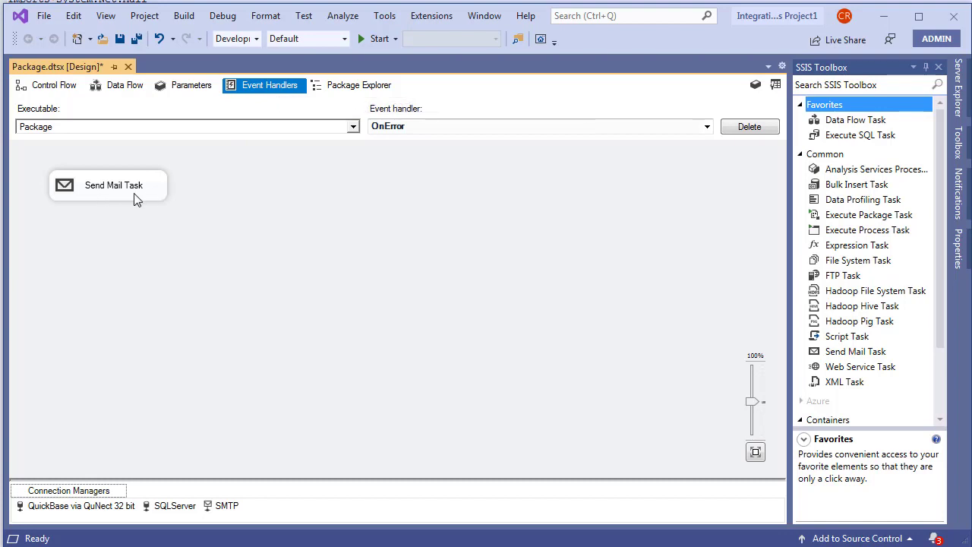
mouse_move(125, 193)
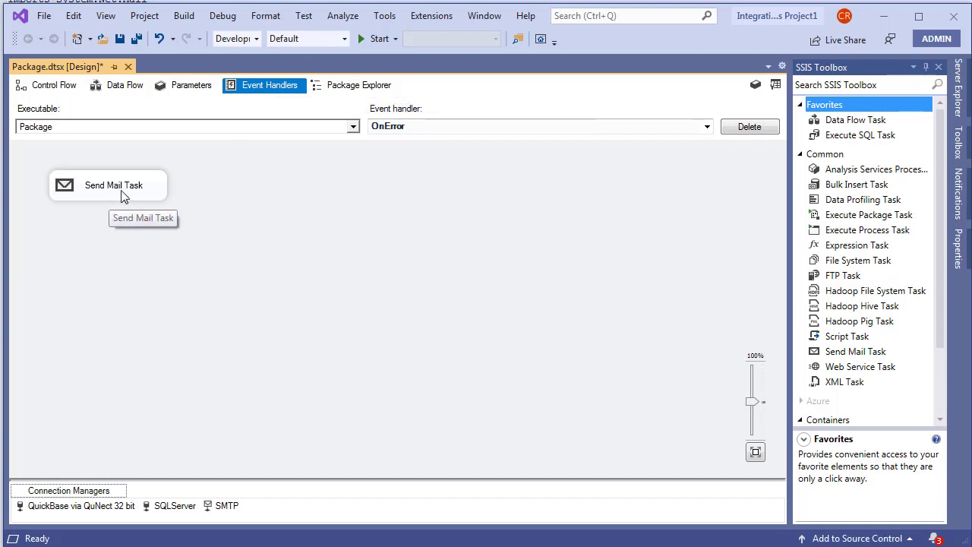
double_click(113, 185)
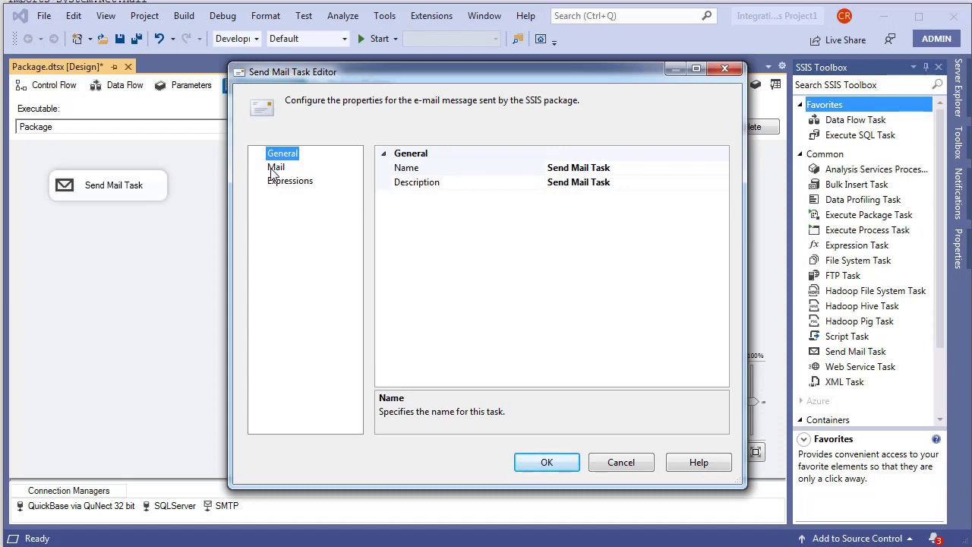
left_click(275, 166)
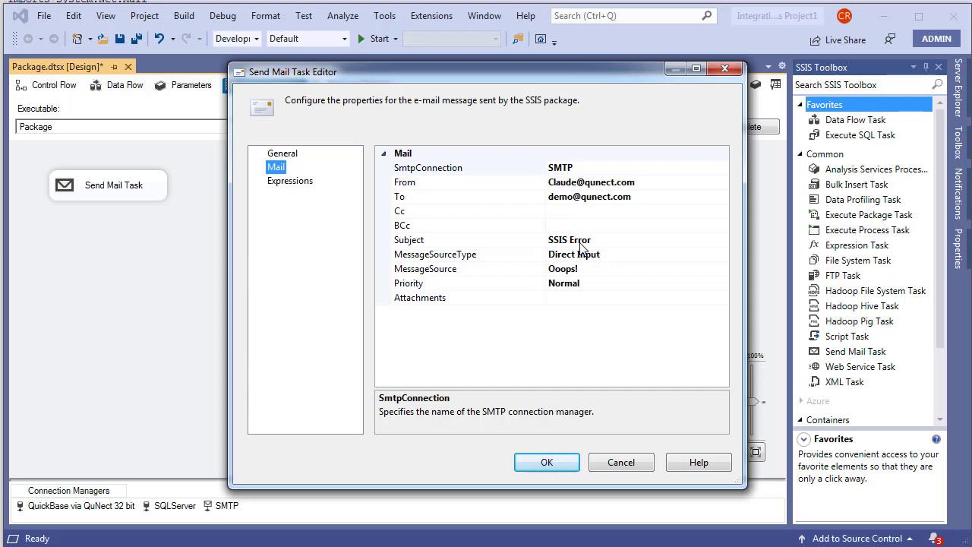
mouse_move(563, 270)
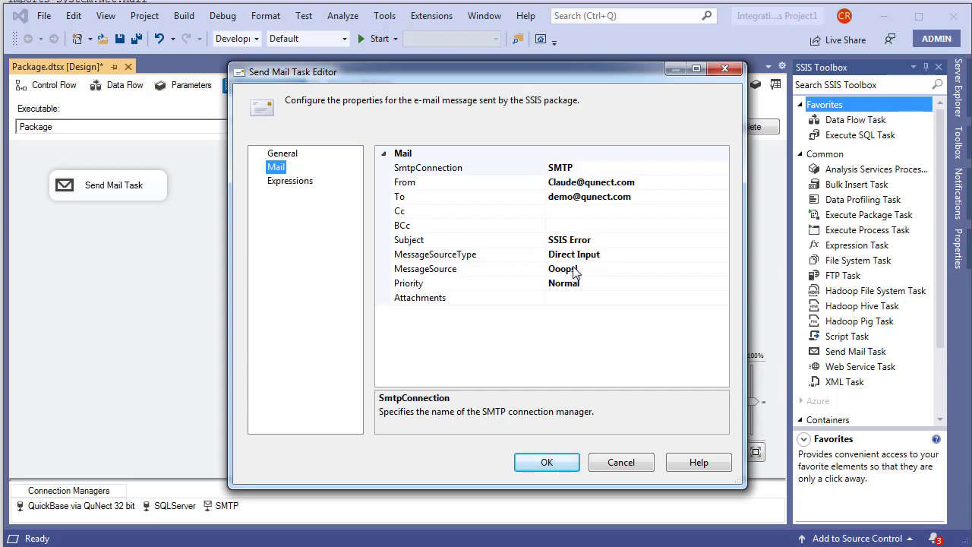
left_click(546, 462)
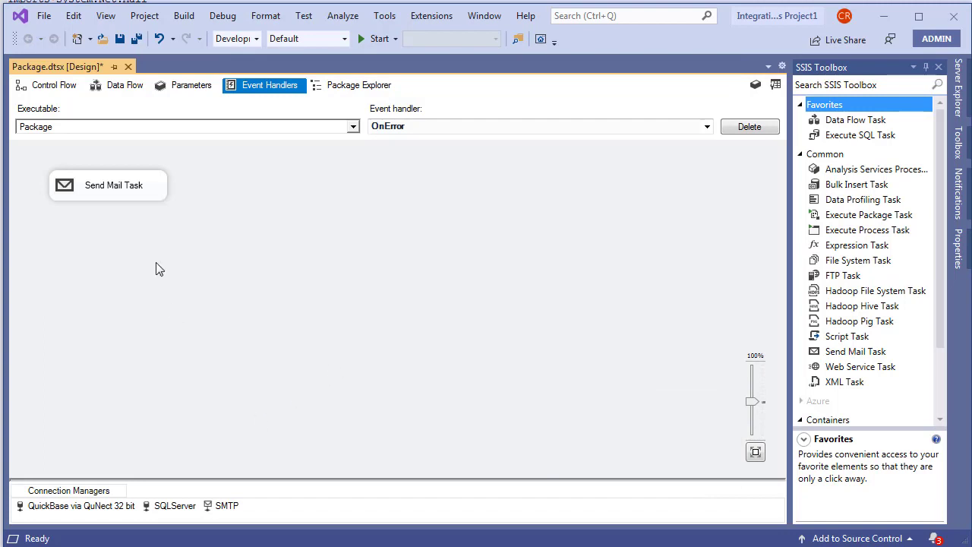
Reopen the Send Mail Task to inspect its SmtpConnection setting, then close the editor
right_click(108, 185)
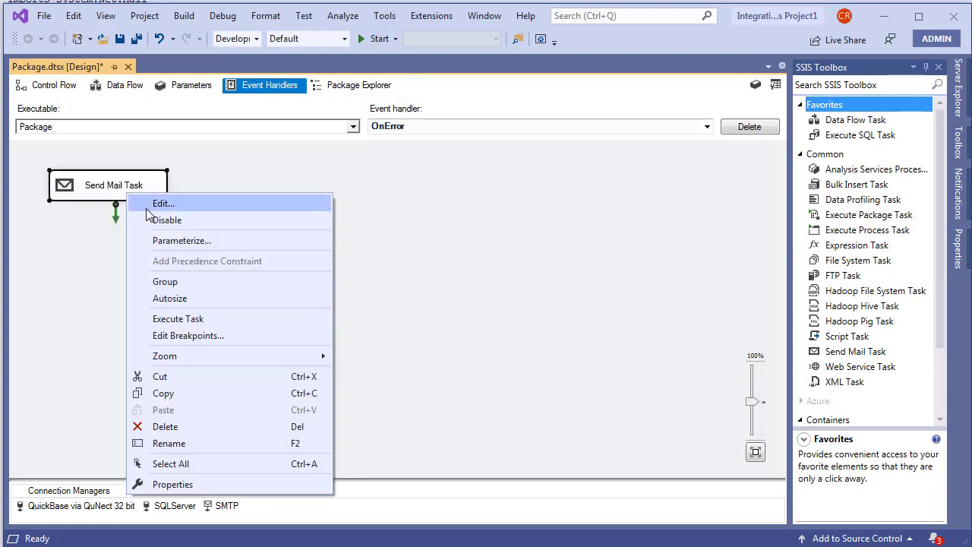
left_click(164, 203)
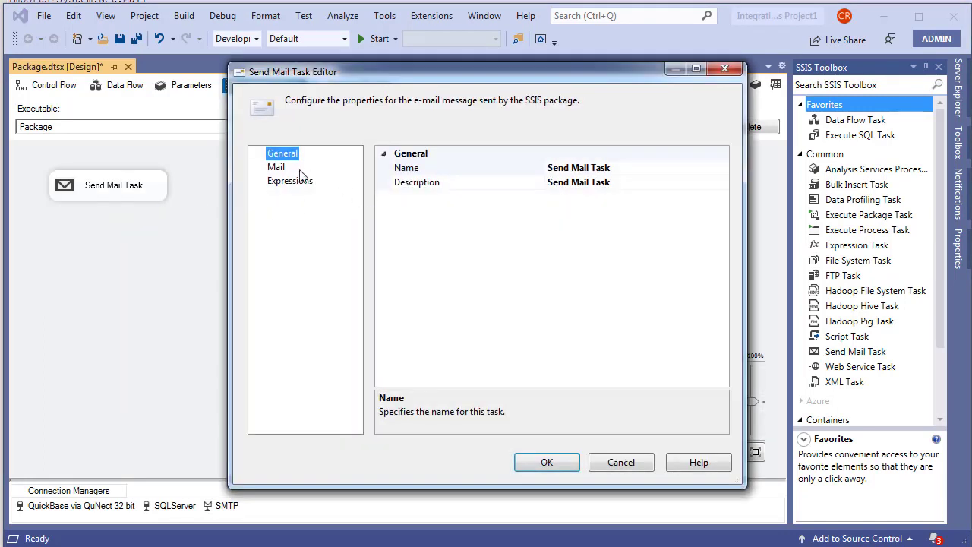
left_click(276, 167)
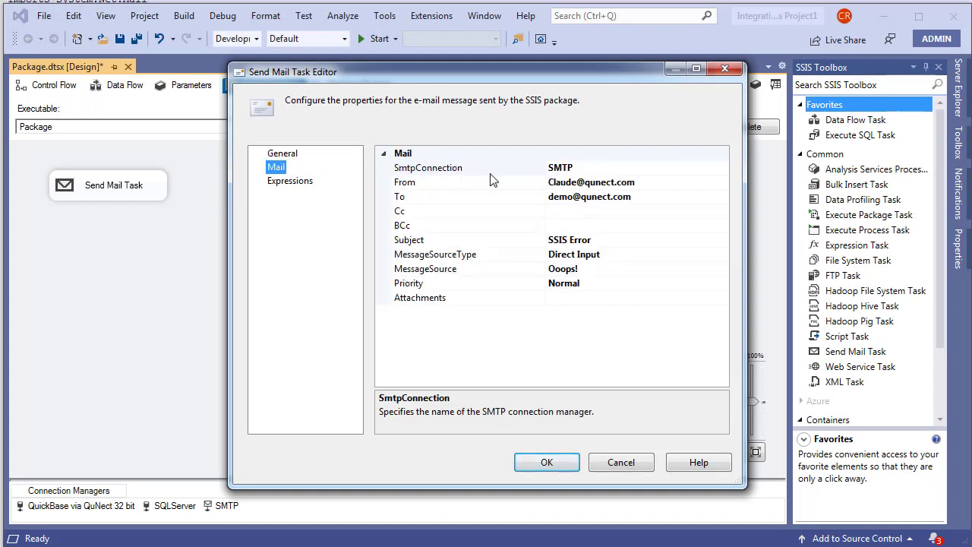
left_click(467, 167)
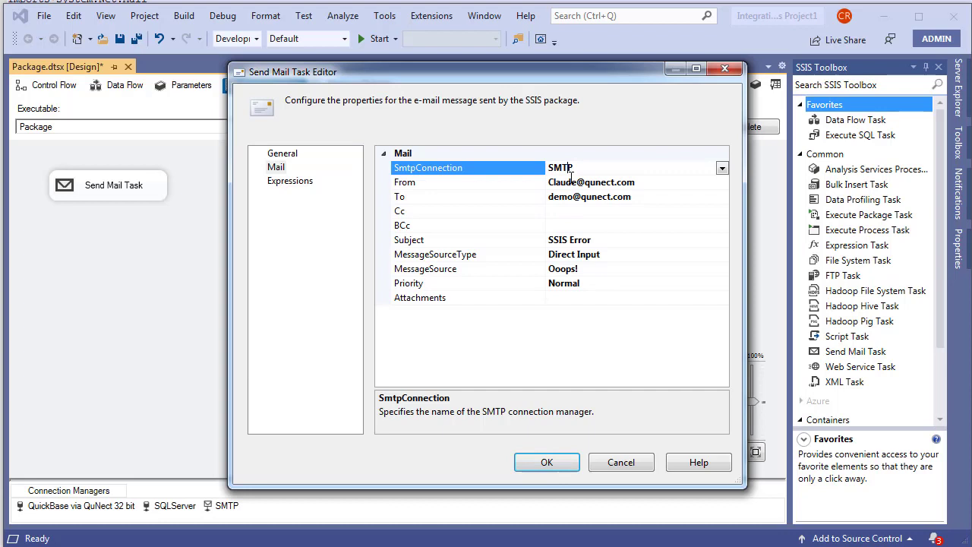
left_click(547, 462)
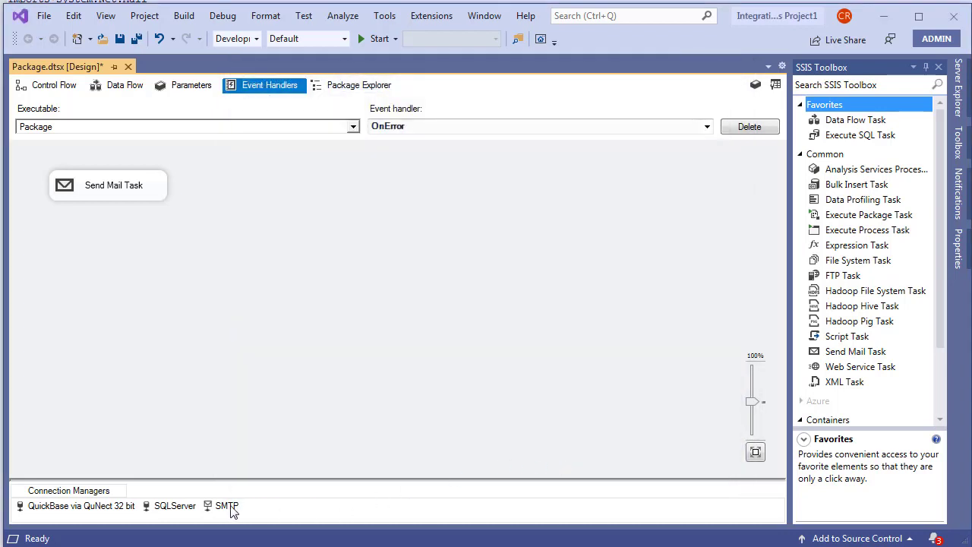
double_click(226, 505)
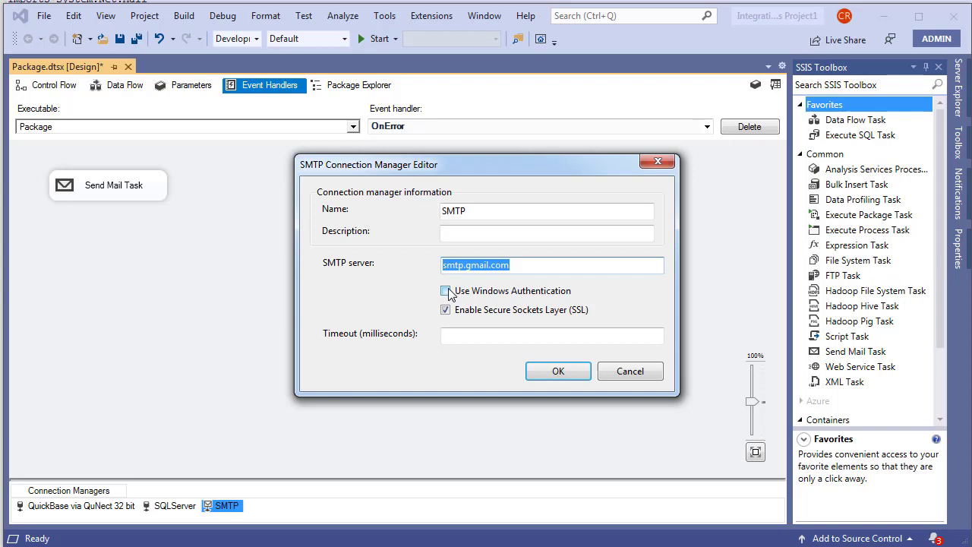
left_click(445, 291)
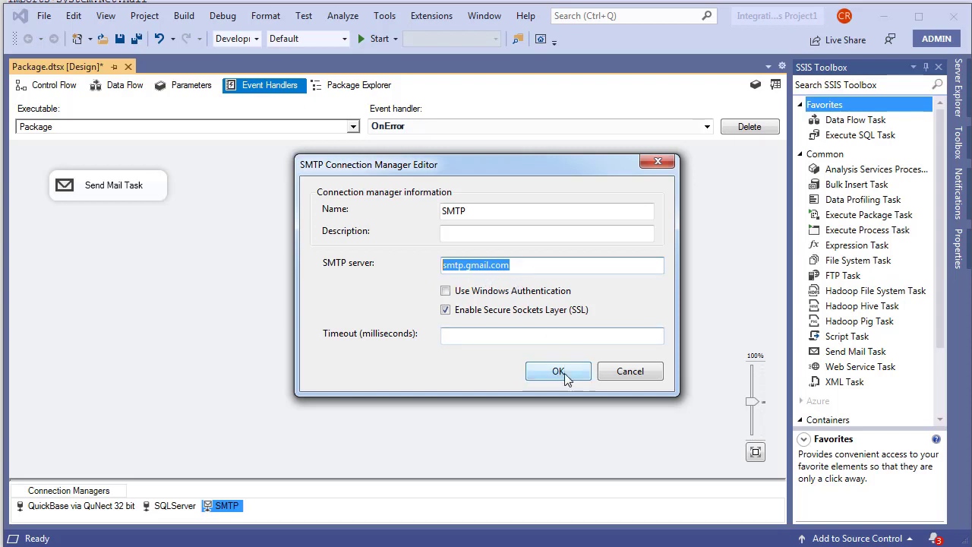
left_click(558, 371)
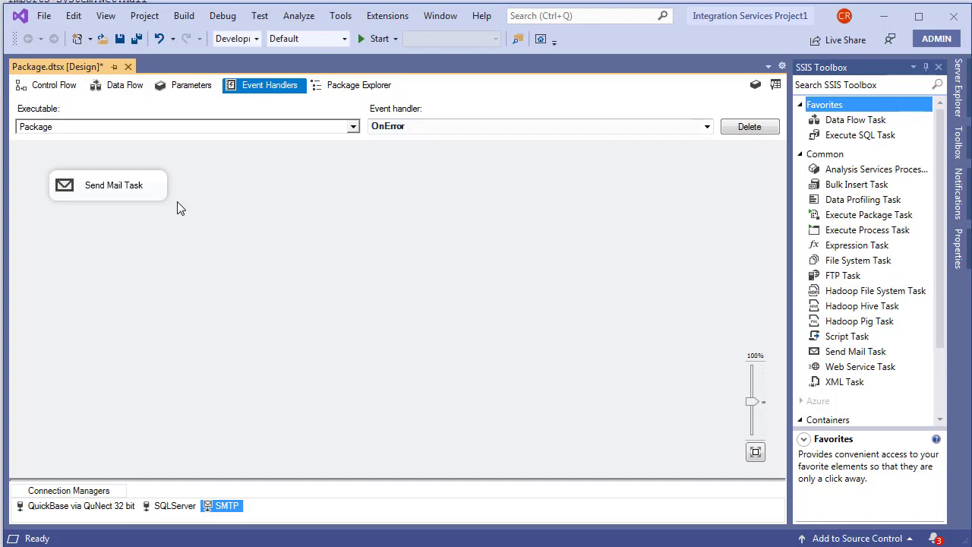
mouse_move(646, 293)
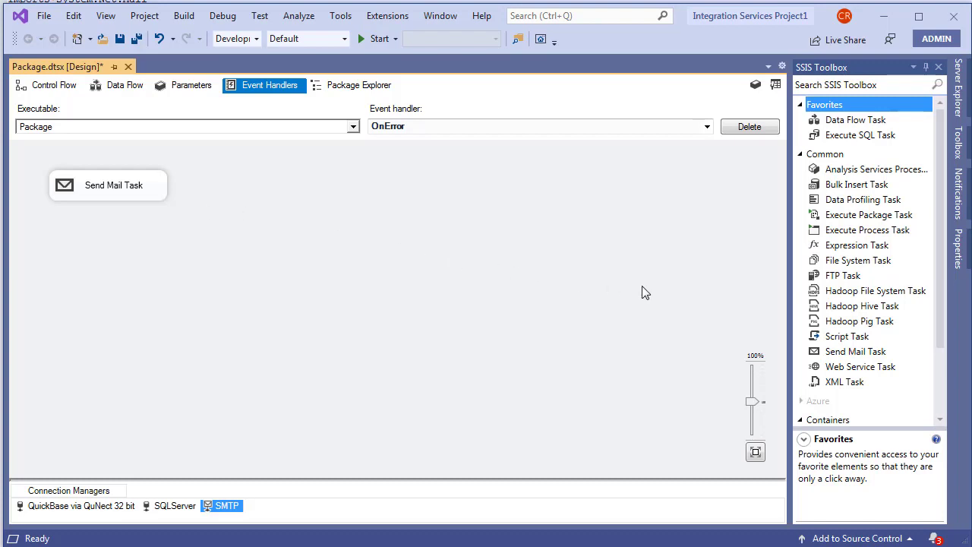
mouse_move(868, 368)
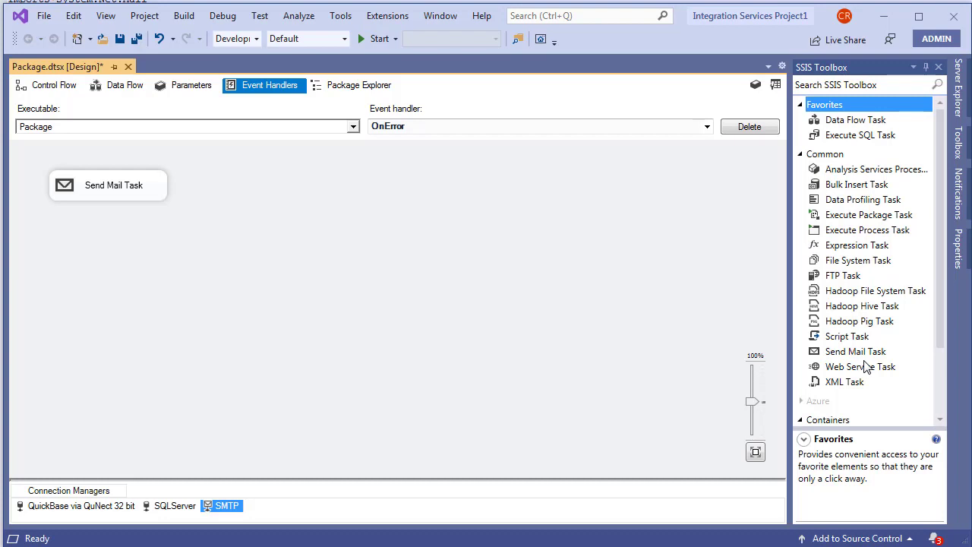
mouse_move(872, 359)
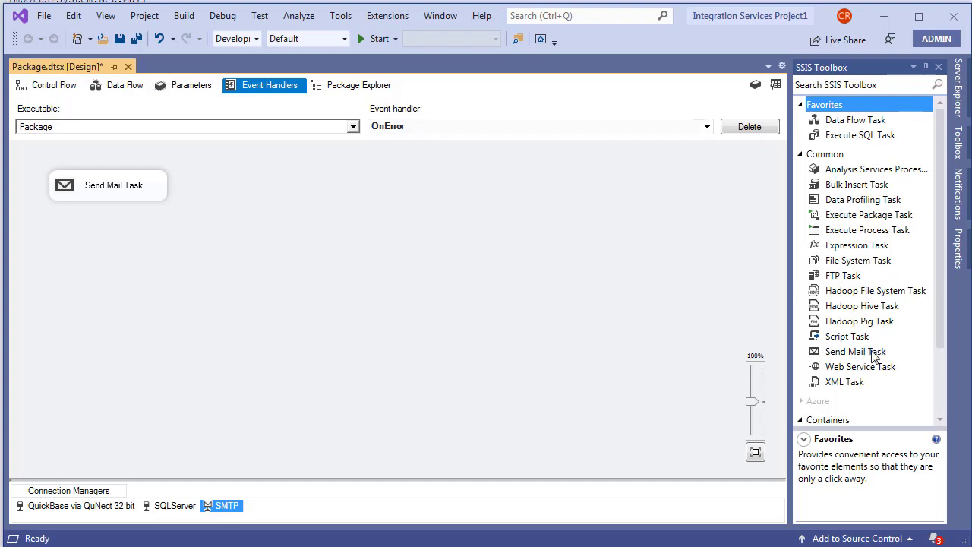
mouse_move(861, 342)
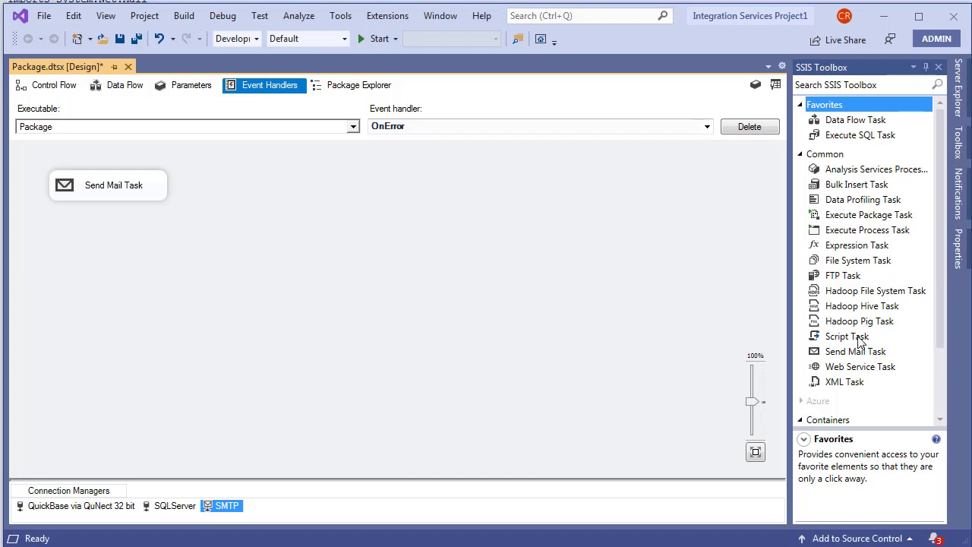
Add a Script Task below the Send Mail Task with SMTPPassword and SMTPUsername as read-only variables
left_click_drag(847, 335, 152, 265)
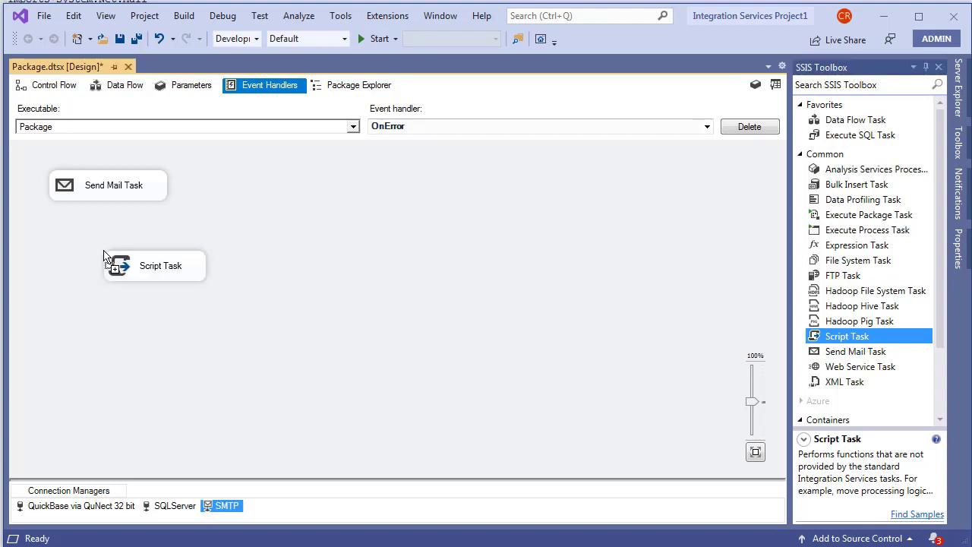
left_click(160, 265)
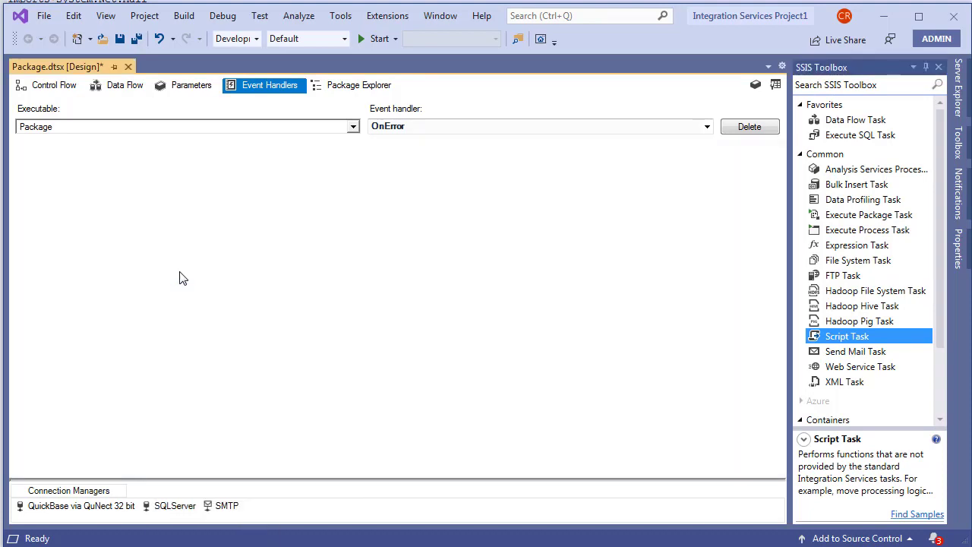
double_click(154, 265)
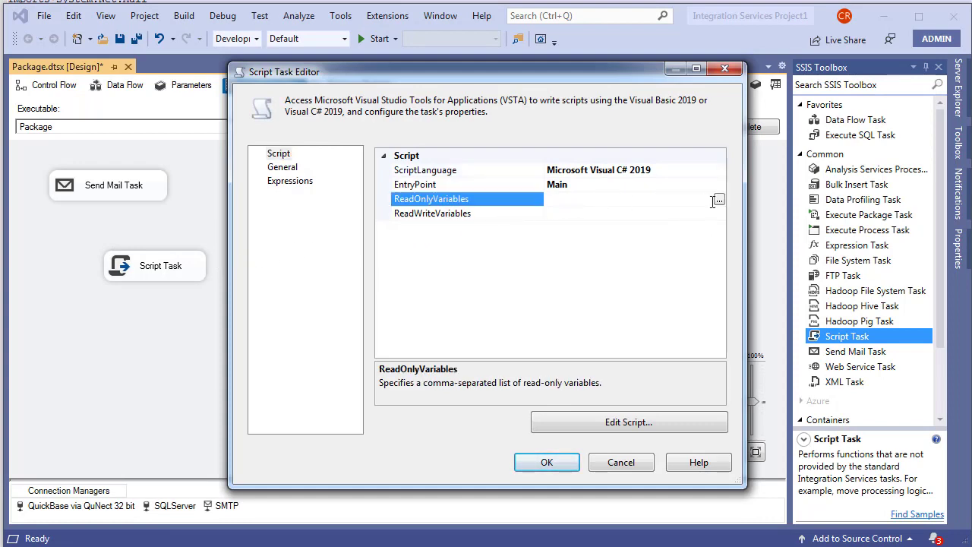
left_click(717, 200)
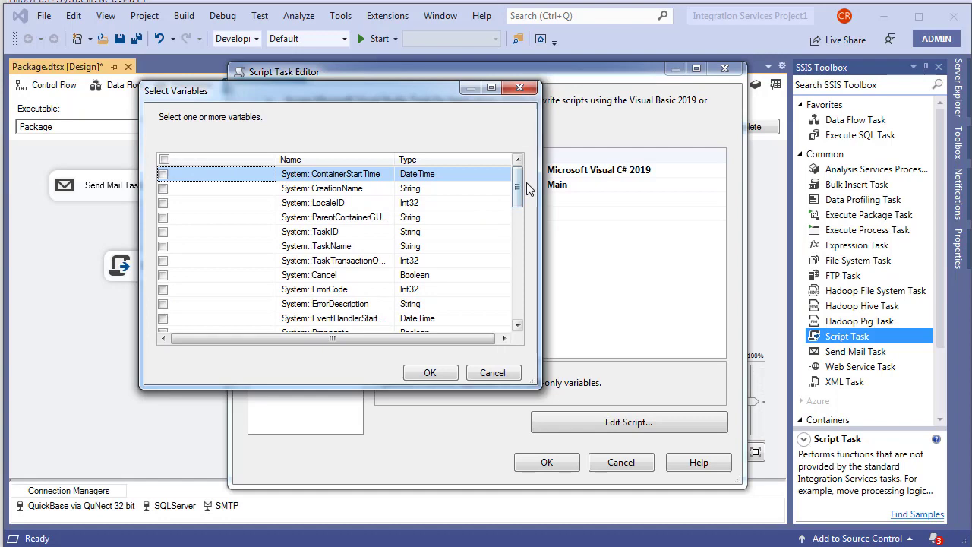
scroll("down", 3)
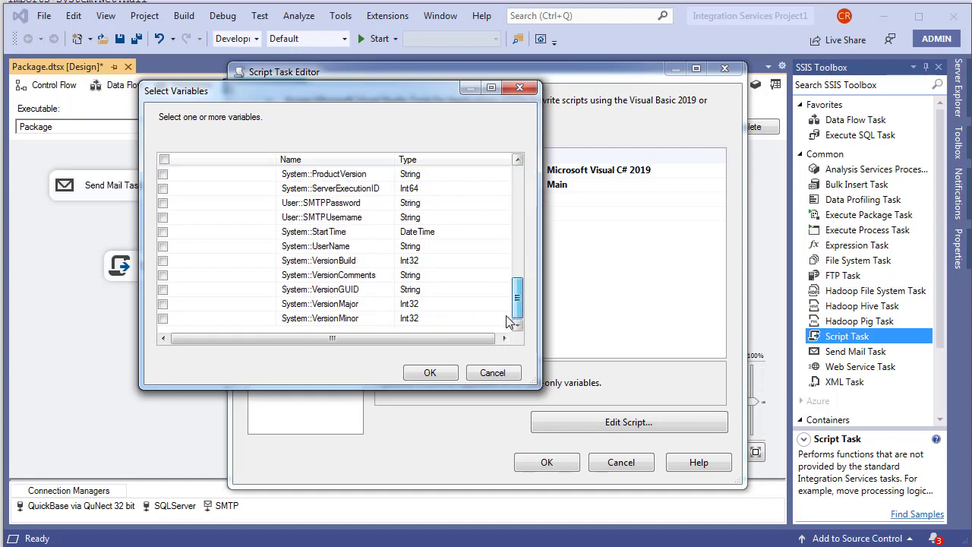
left_click(162, 203)
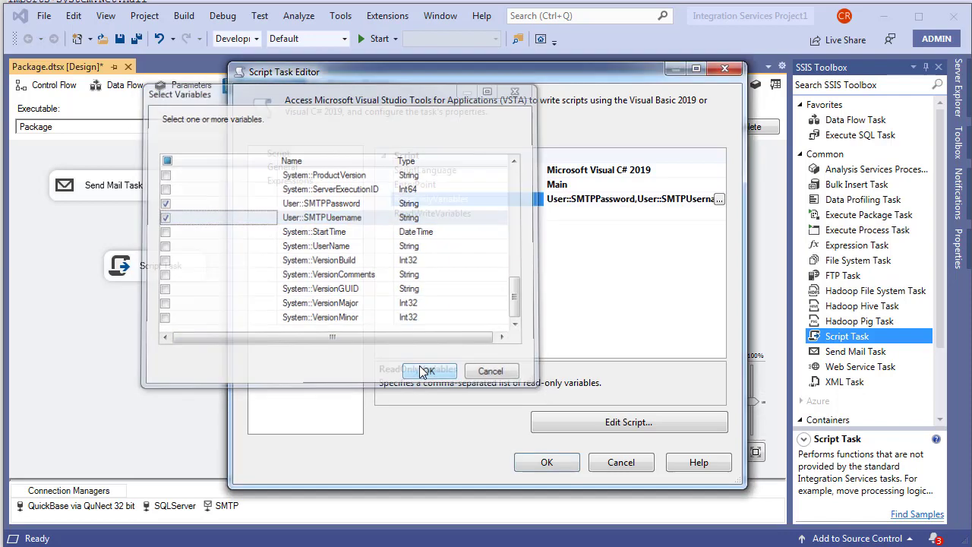
left_click(427, 370)
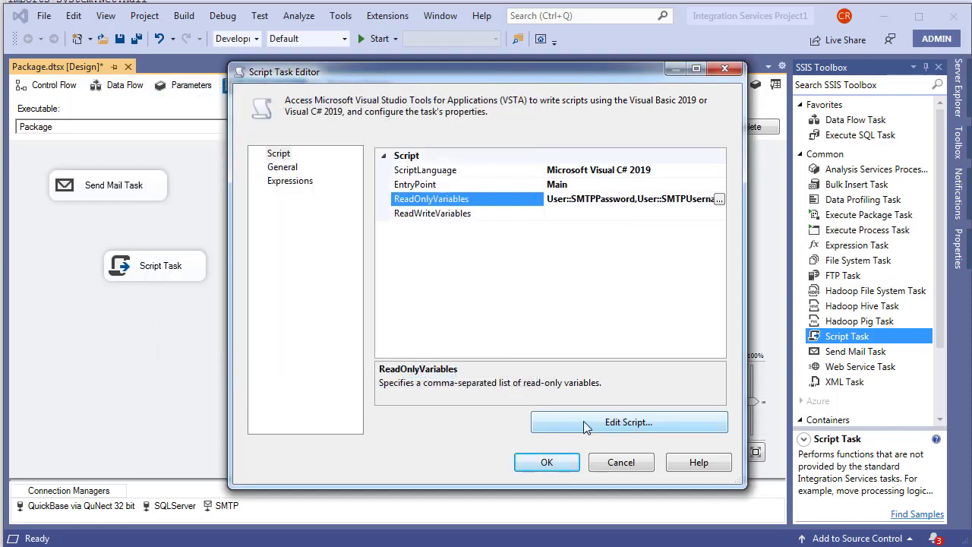
Set the Script Task's ScriptLanguage to Microsoft Visual Basic 2019
left_click(467, 170)
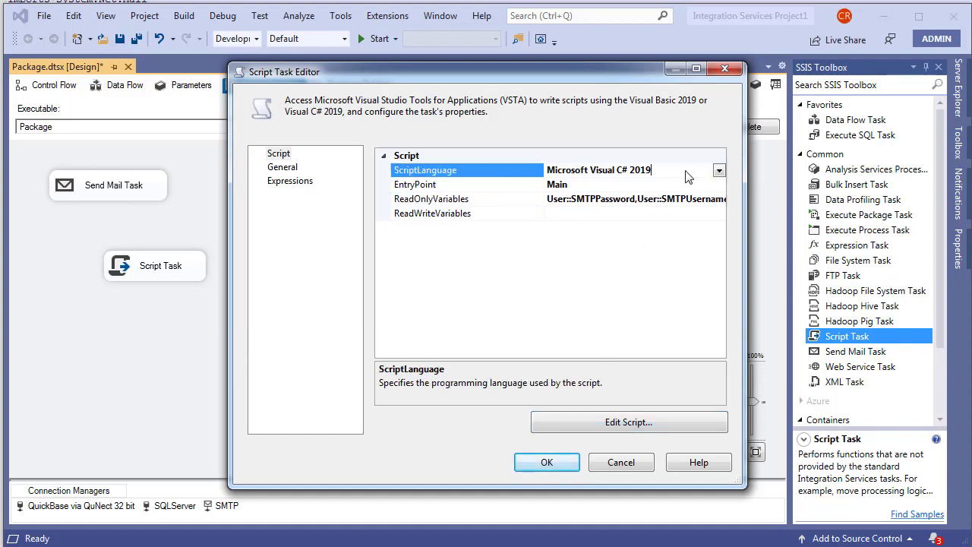
left_click(718, 170)
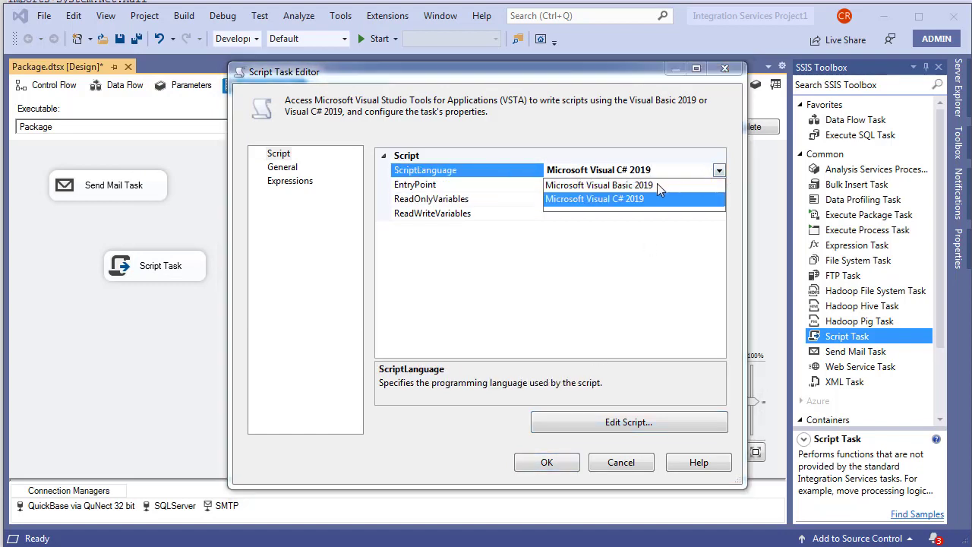
left_click(599, 184)
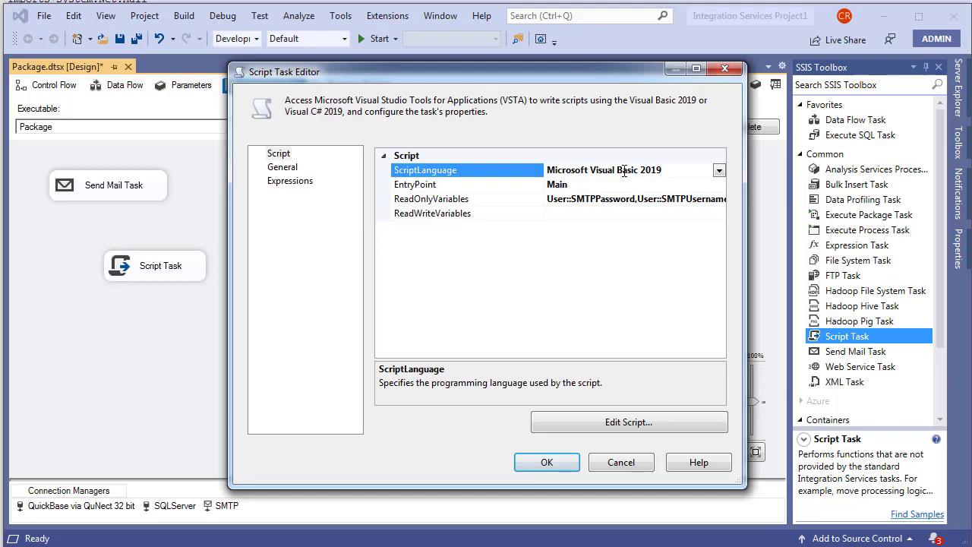
mouse_move(581, 397)
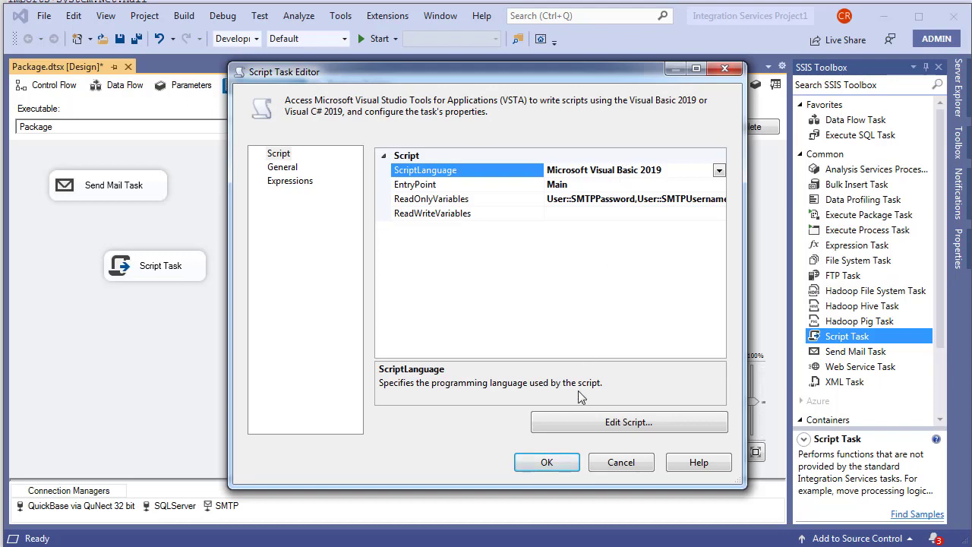
Open the Script Task's ScriptMain.vb in the VSTA editor via Edit Script
left_click(628, 421)
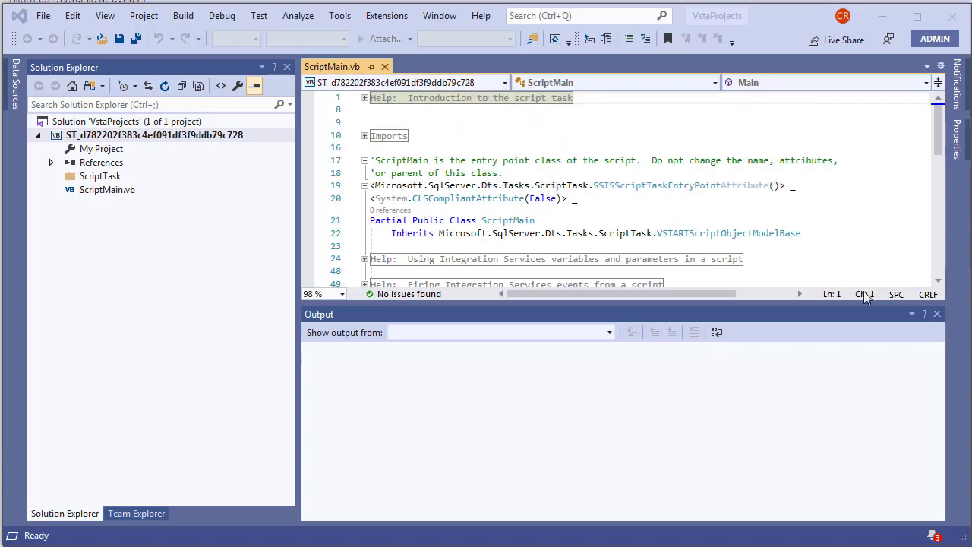
mouse_move(938, 318)
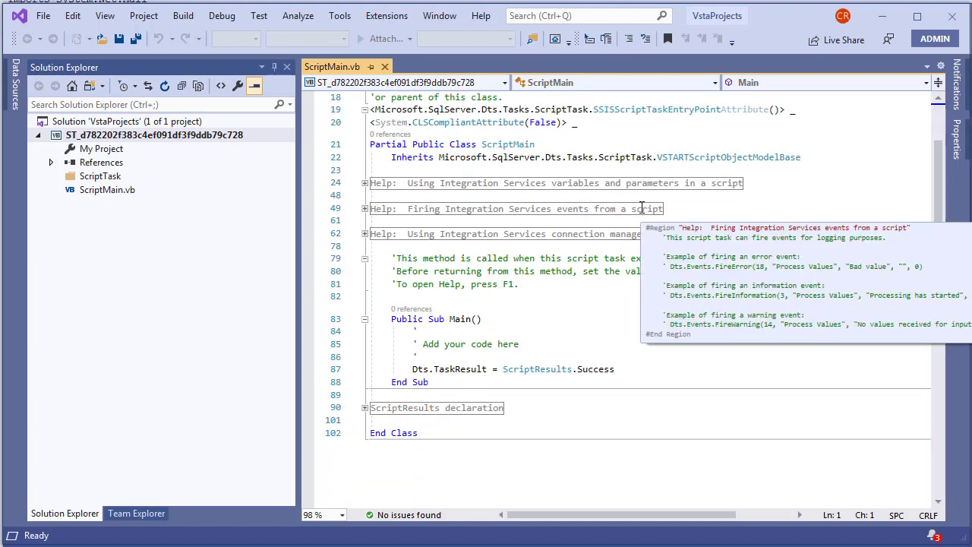
mouse_move(410, 333)
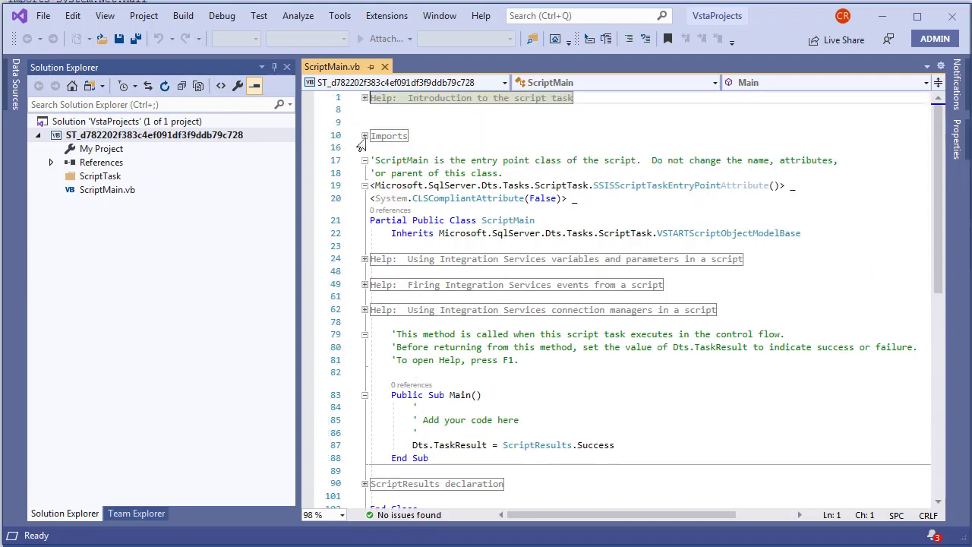
Expand the Imports region and add Imports System.Net and Imports System.Net.Mail
left_click(363, 135)
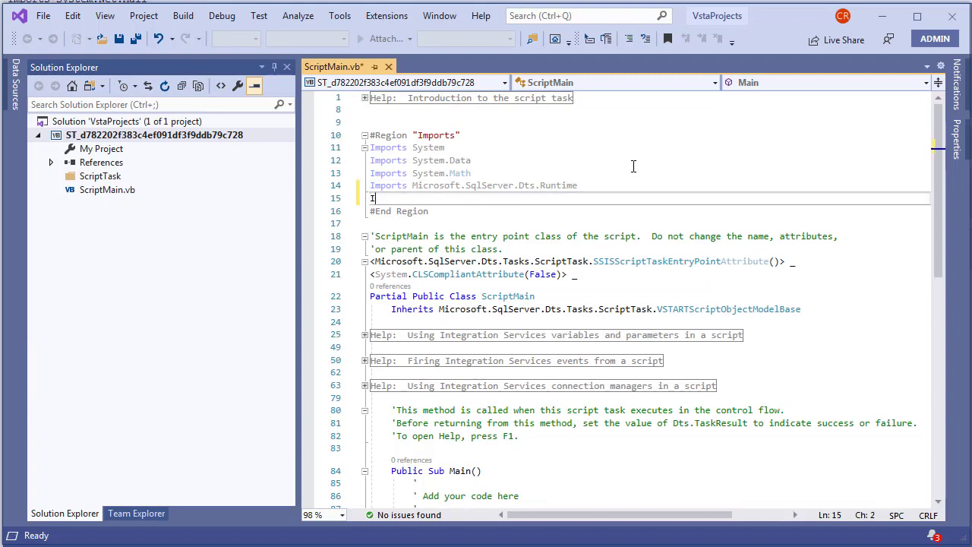
type("mports")
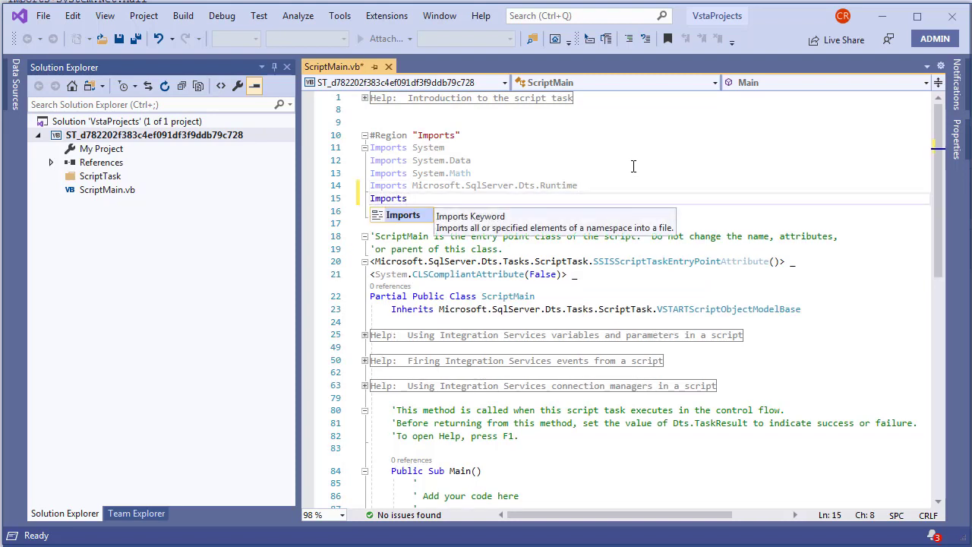
type("System")
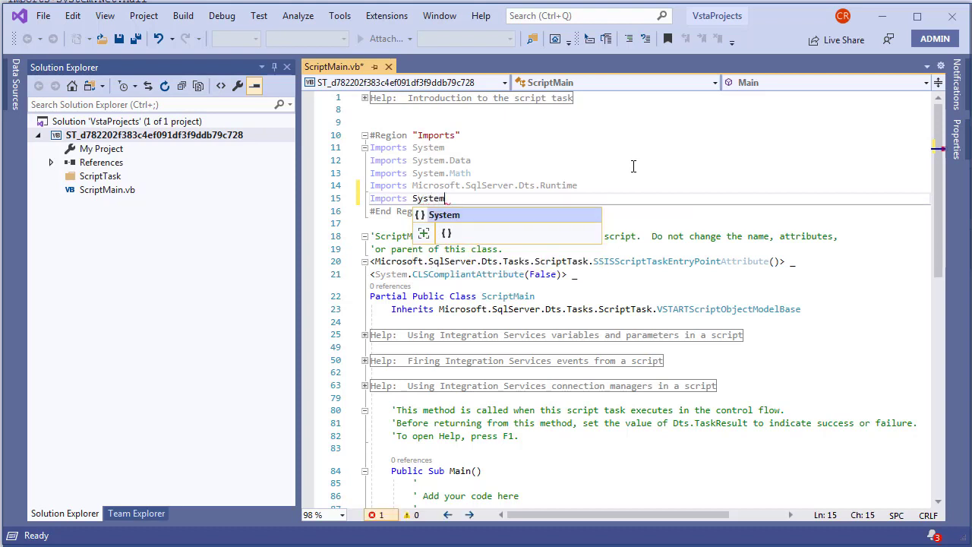
type(".Net")
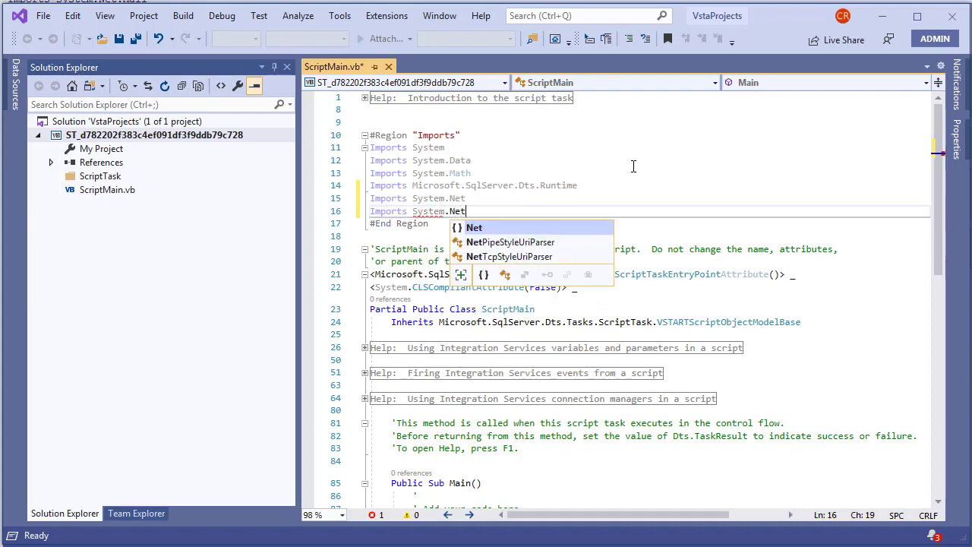
type(".Mail")
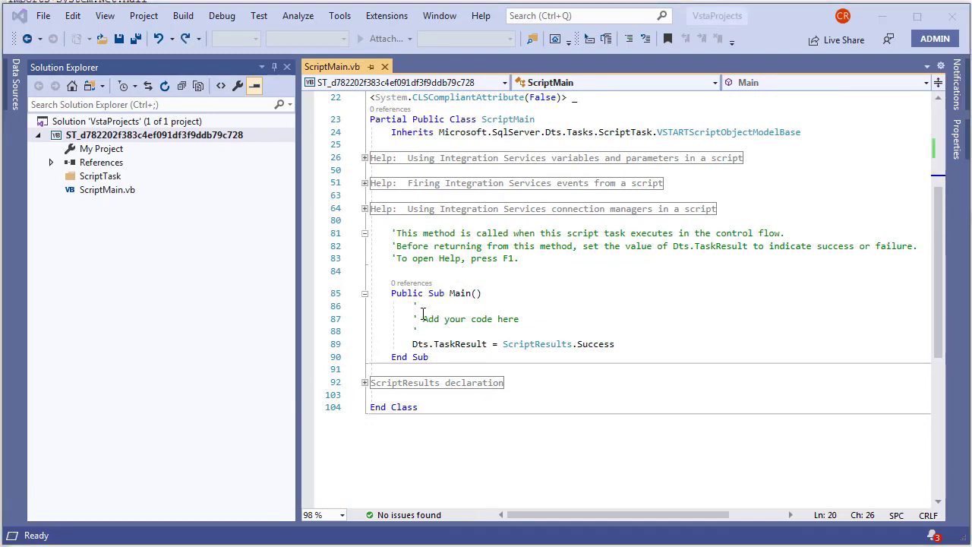
Replace Sub Main's placeholder comments with SmtpClient/MailMessage email-sending code and save ScriptMain.vb
left_click_drag(414, 305, 416, 332)
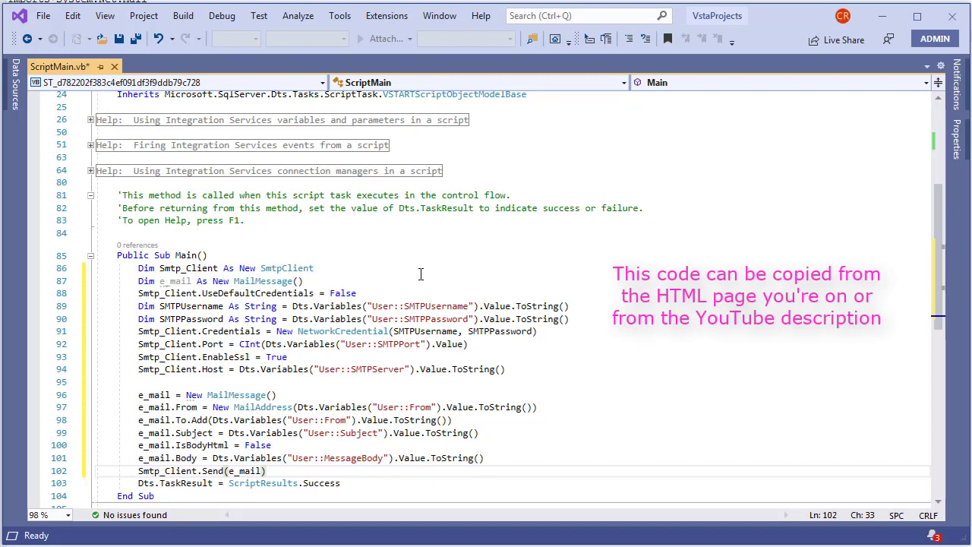
key("ctrl+s")
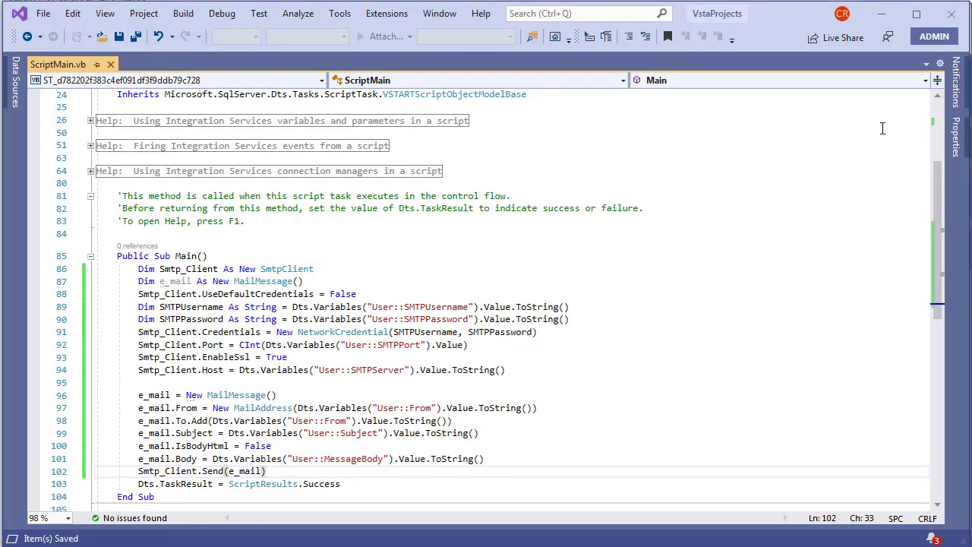
mouse_move(952, 15)
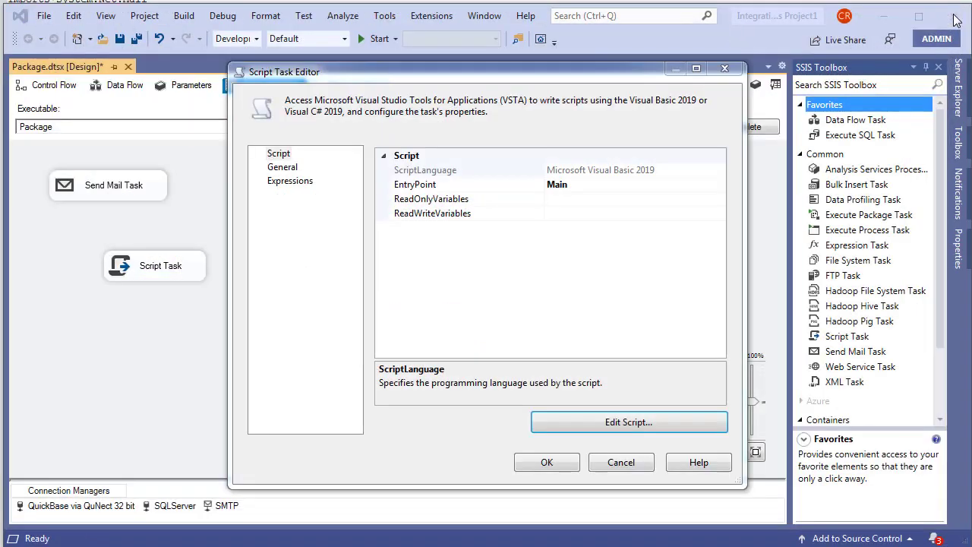
mouse_move(505, 256)
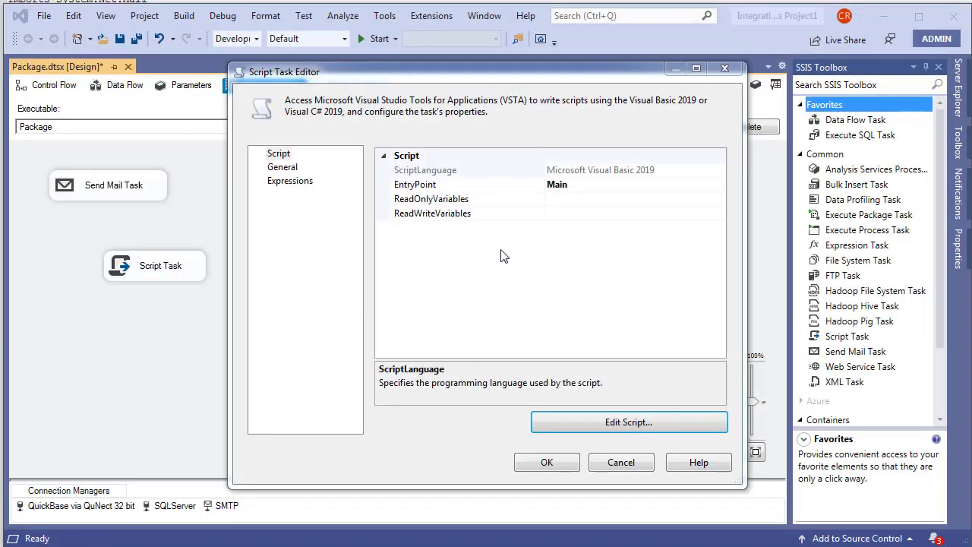
Tick User::SMTPPassword and User::SMTPUsername as ReadOnlyVariables and confirm the Script Task Editor
left_click(432, 198)
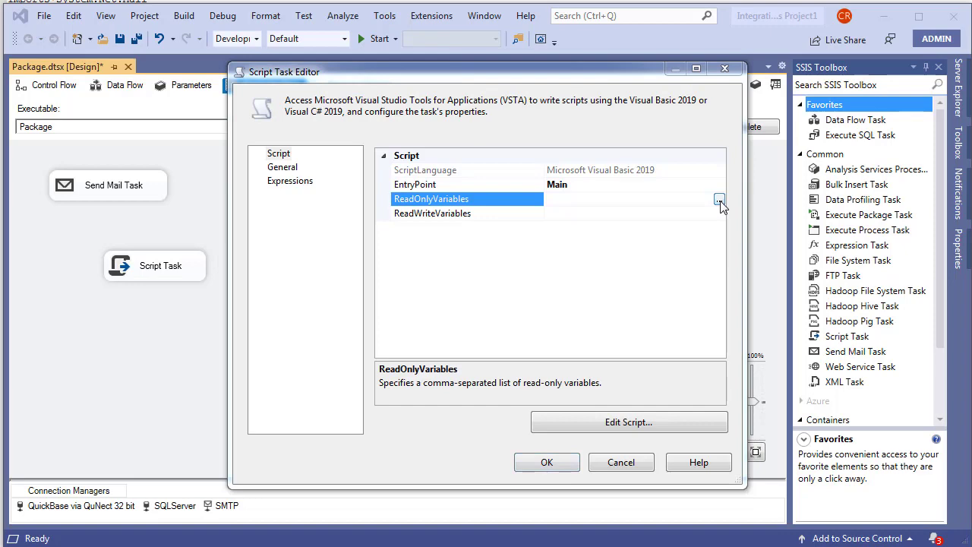
left_click(719, 199)
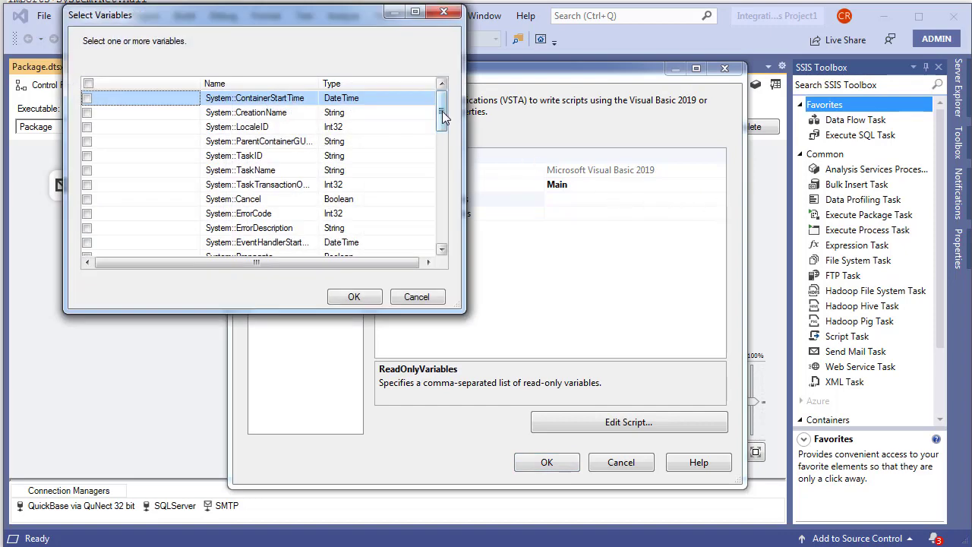
scroll("down", 3)
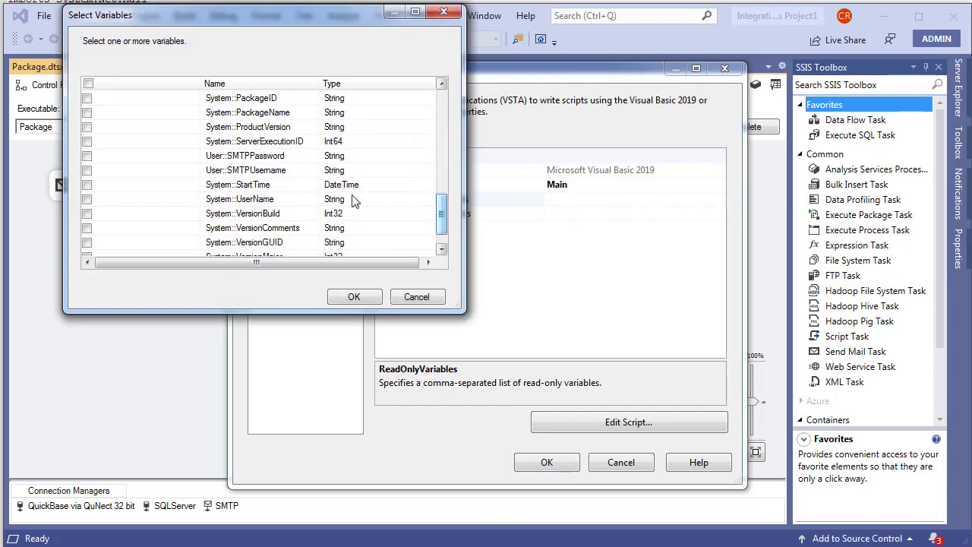
left_click(86, 155)
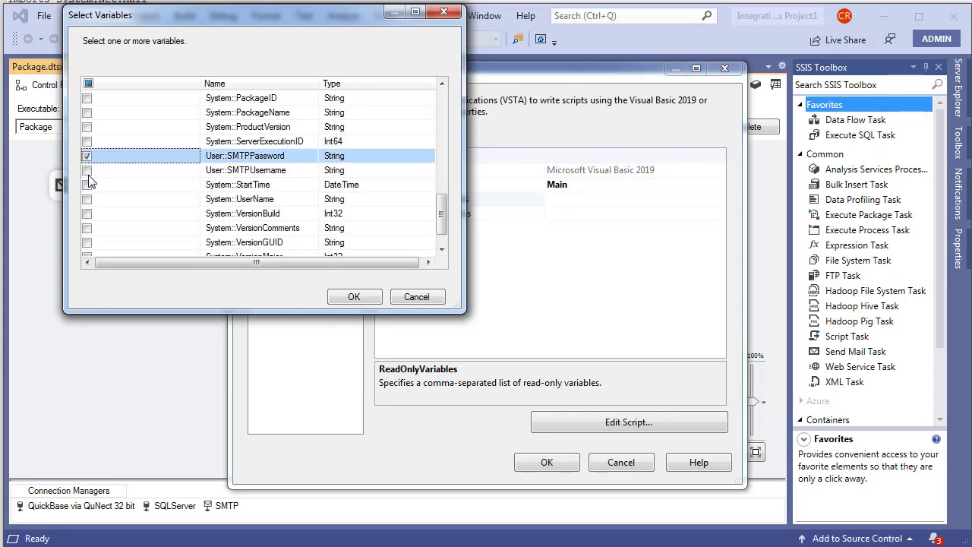
left_click(86, 170)
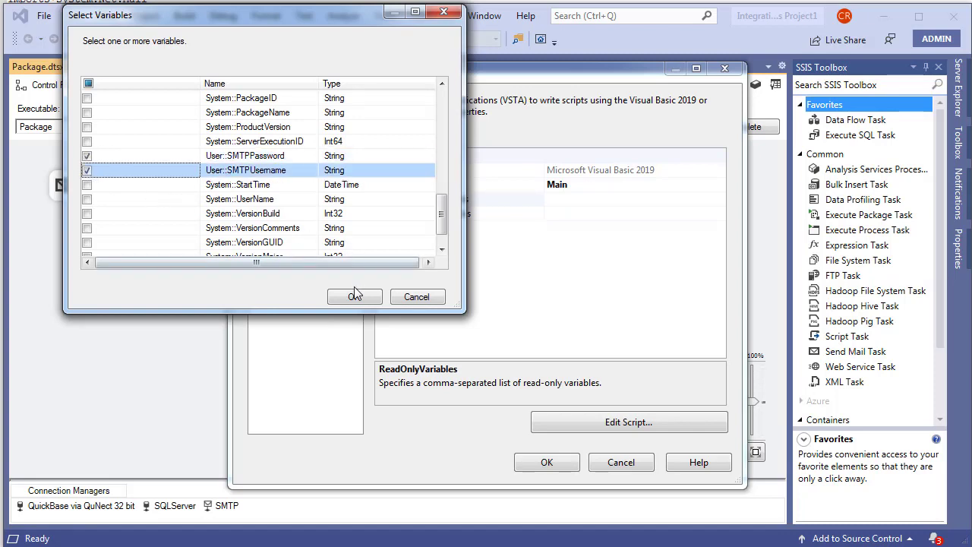
mouse_move(342, 291)
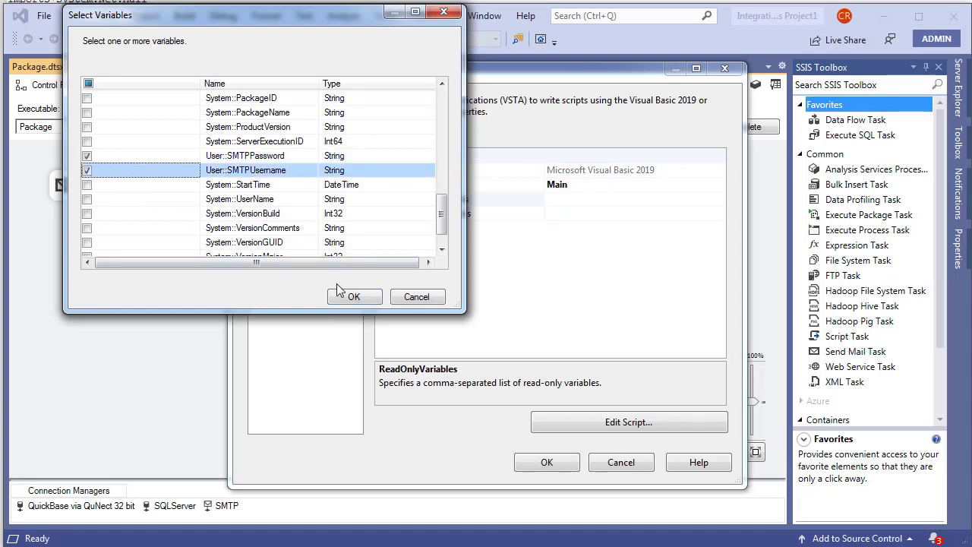
left_click(354, 296)
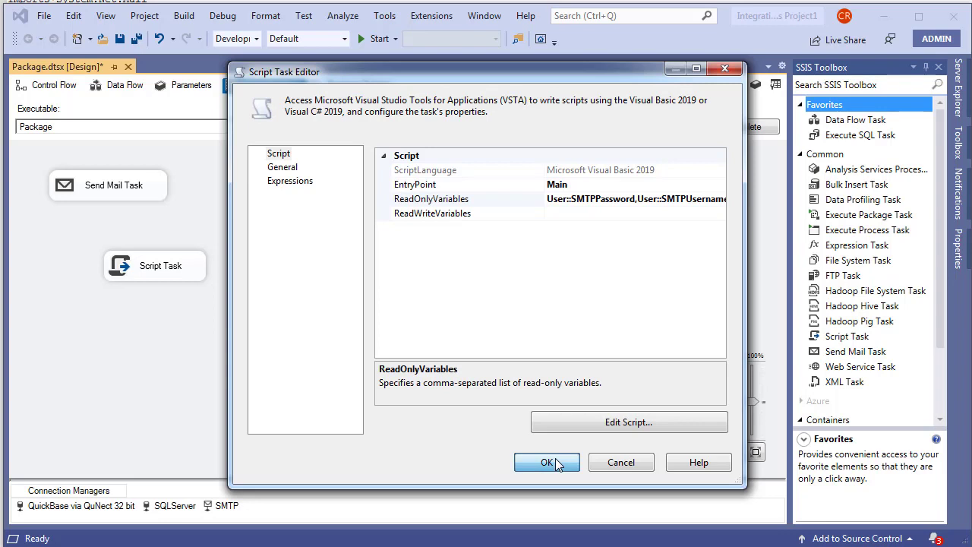
left_click(547, 462)
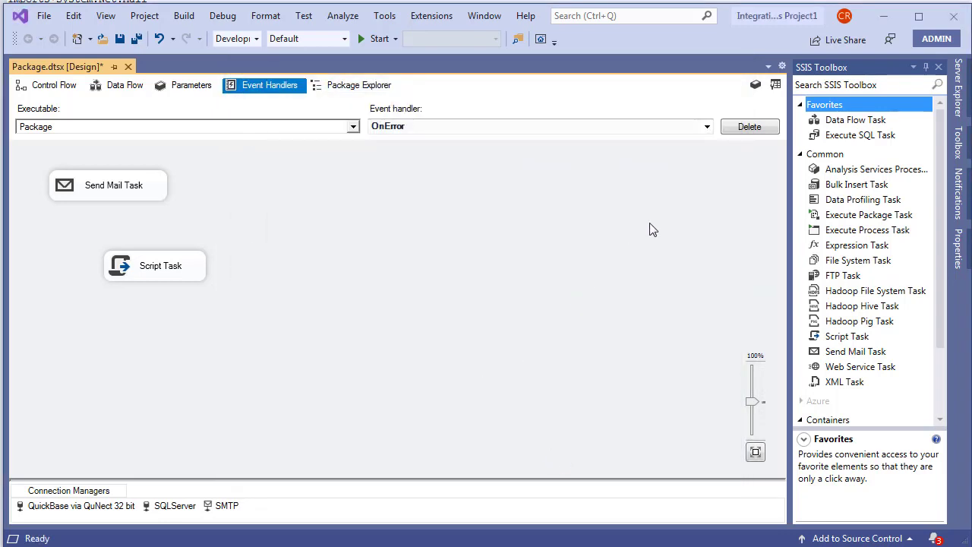
mouse_move(755, 84)
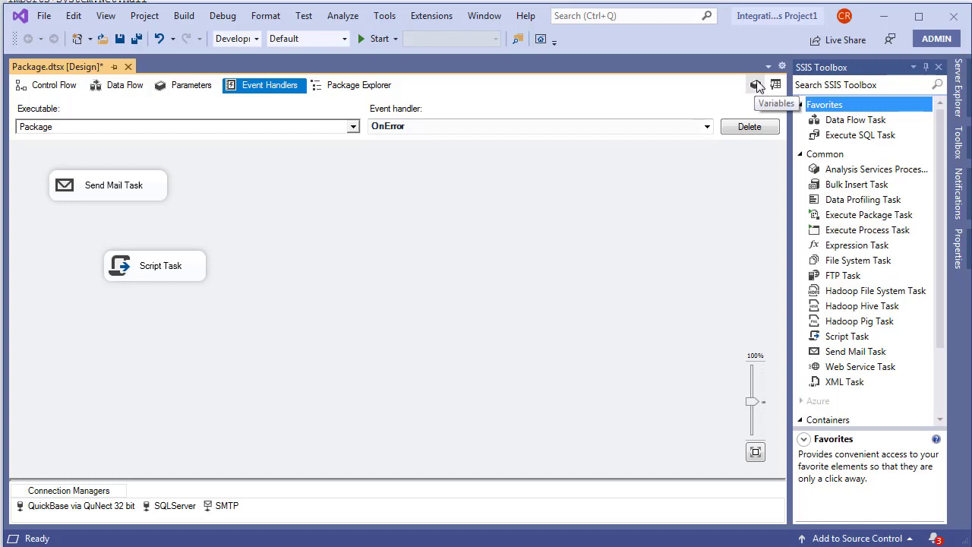
Create package variable SMTPServer of type String with value smtp.gmail.com
left_click(755, 85)
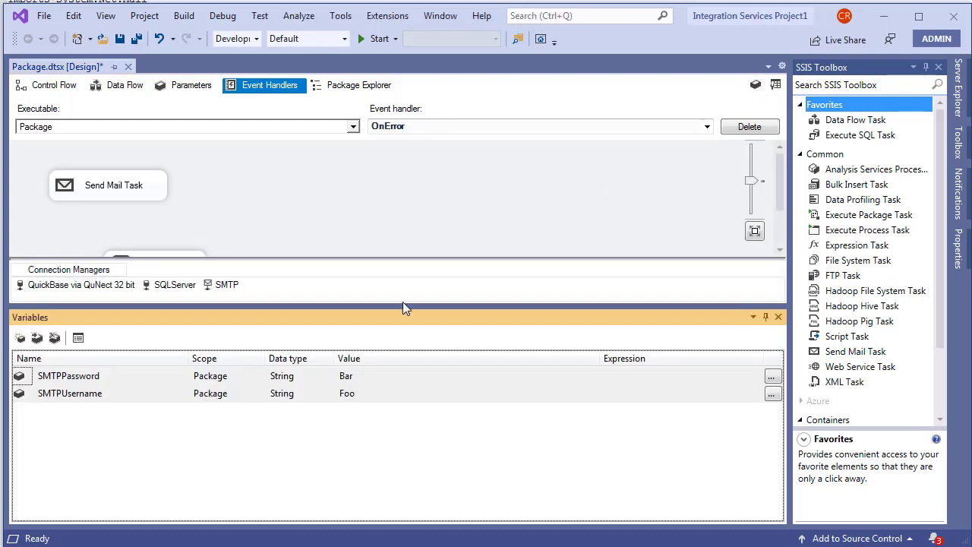
mouse_move(80, 425)
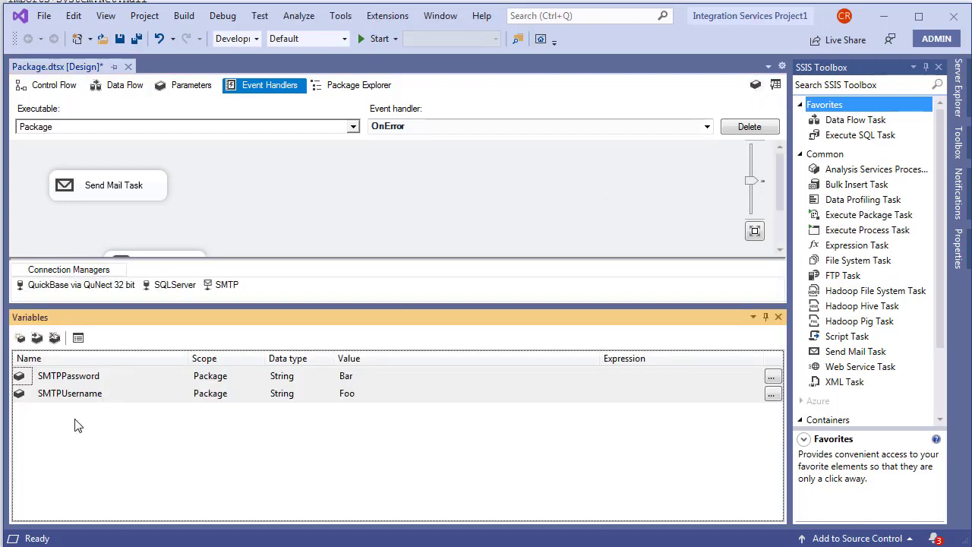
mouse_move(23, 418)
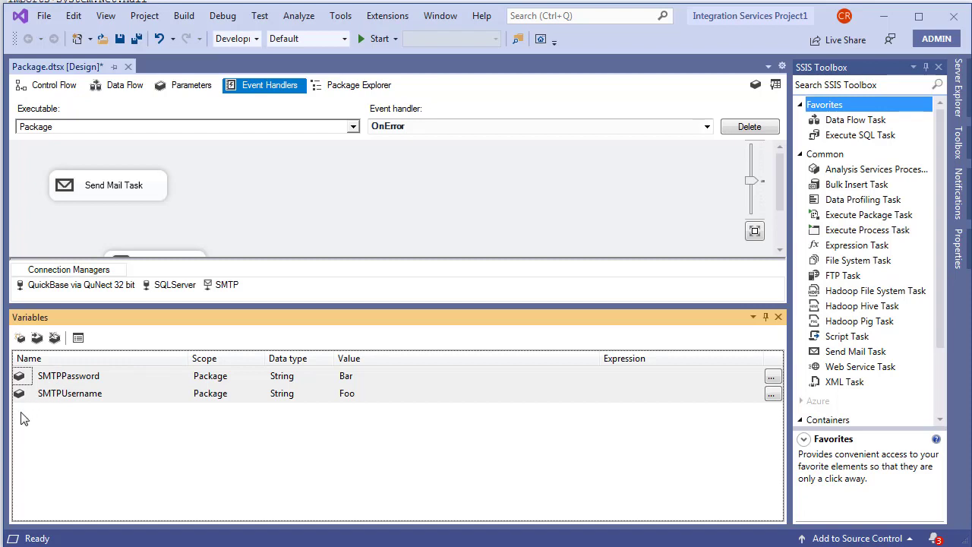
mouse_move(20, 337)
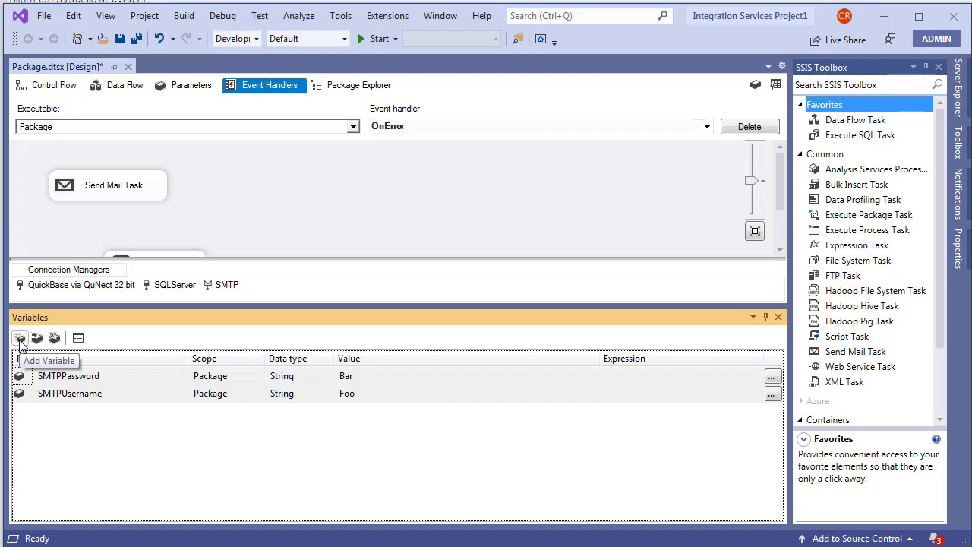
left_click(20, 337)
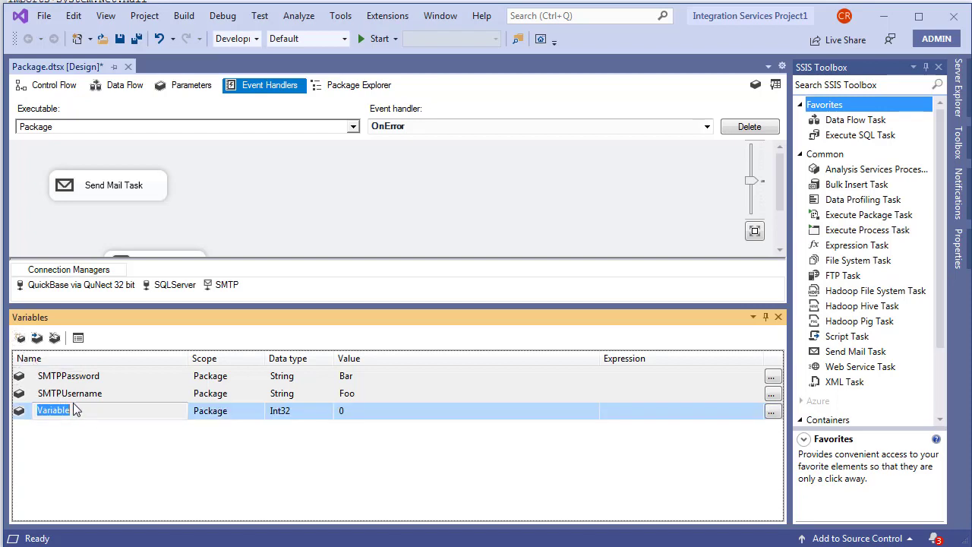
type("SMTPServer")
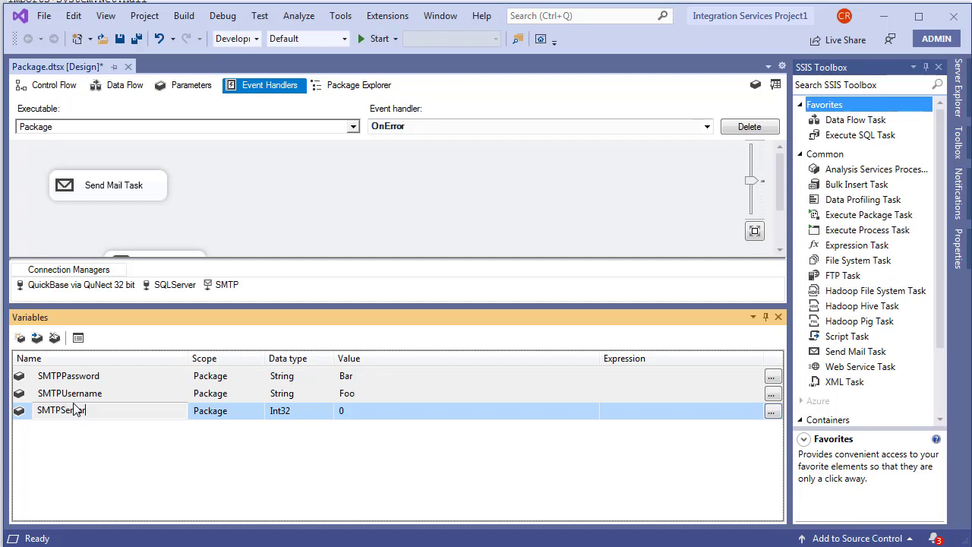
left_click(292, 410)
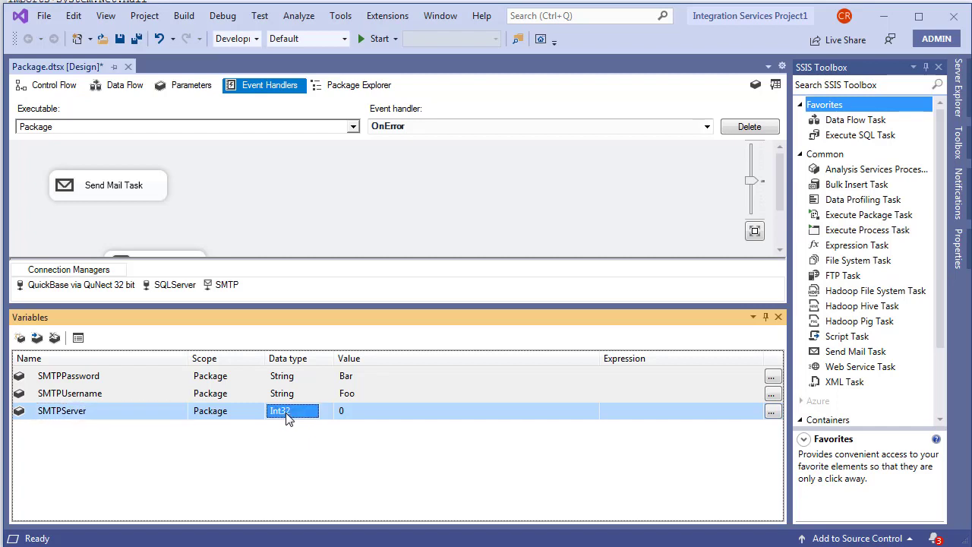
left_click(326, 410)
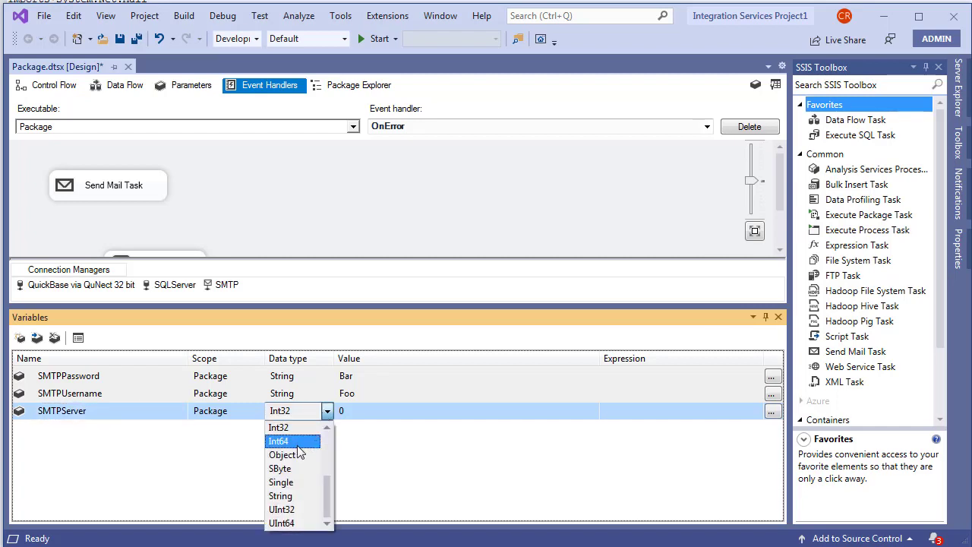
left_click(281, 495)
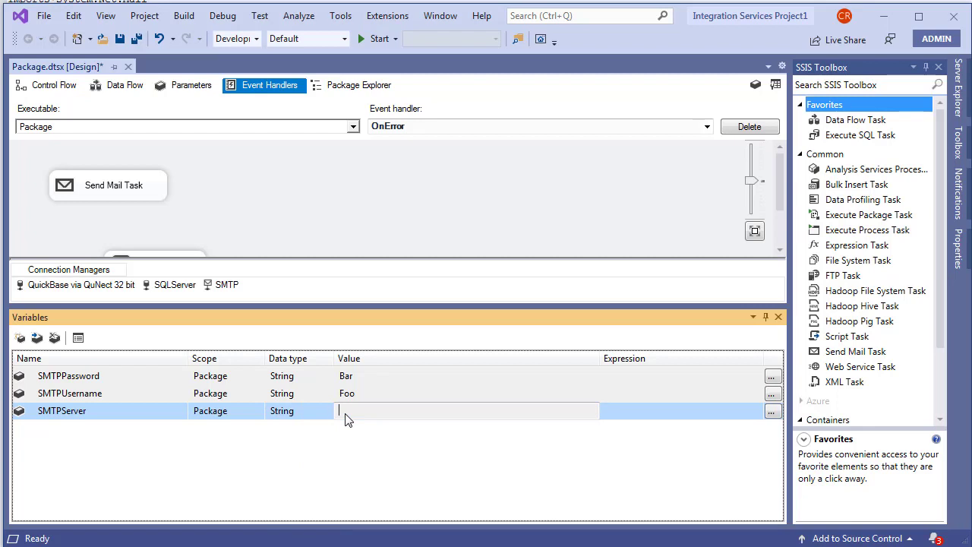
type("smtp.gm")
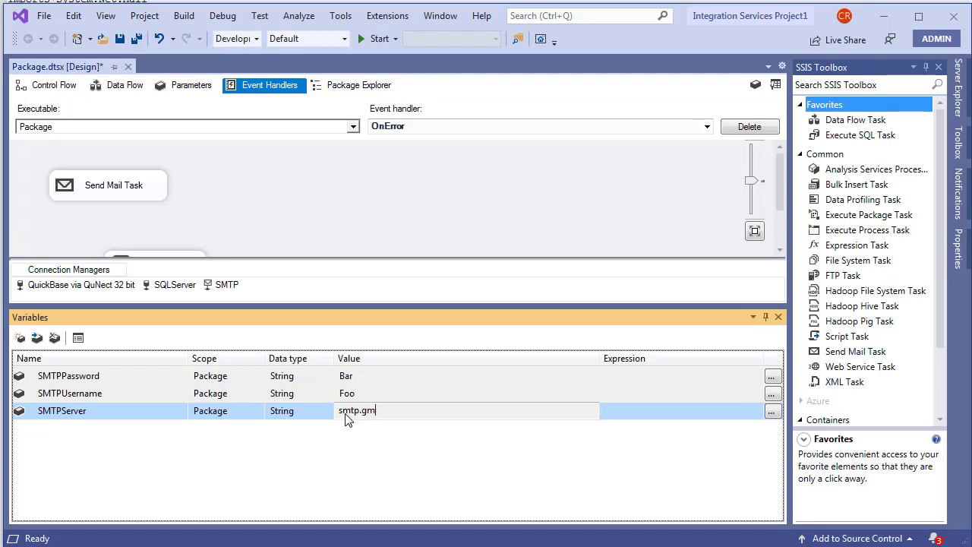
type("ail.com")
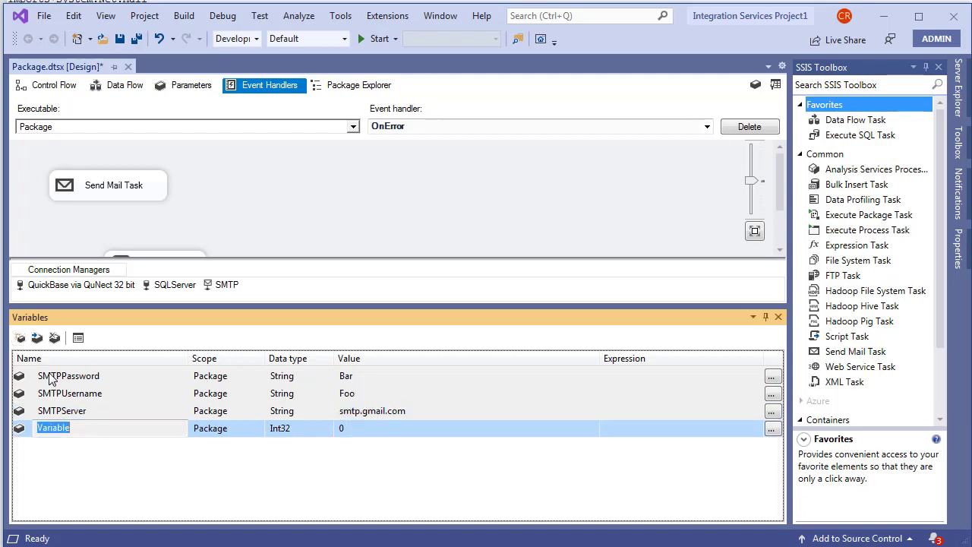
Add SMTPPort (587), From, To, Subject and MessageBody ('Ooops!') variables, then close the Variables pane
type("SMTPPort")
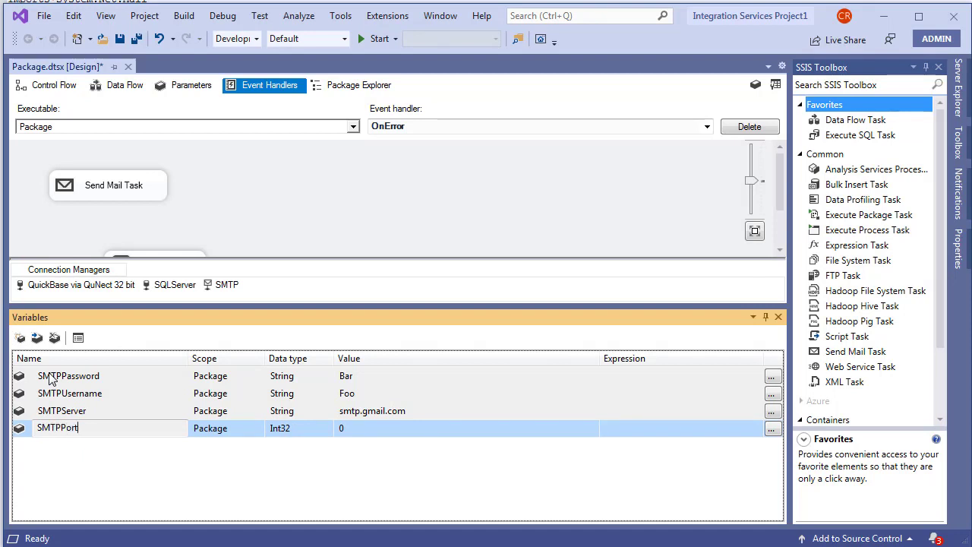
left_click(292, 428)
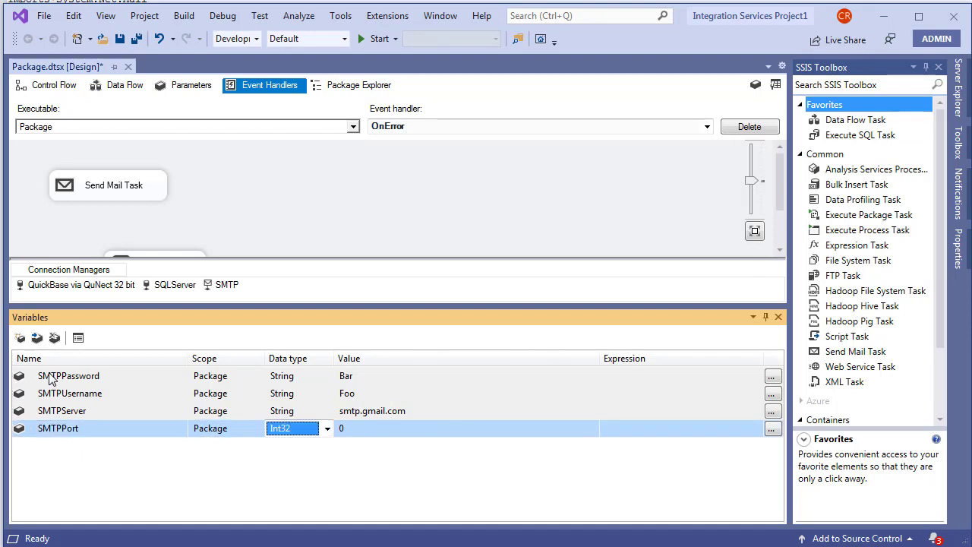
type("587")
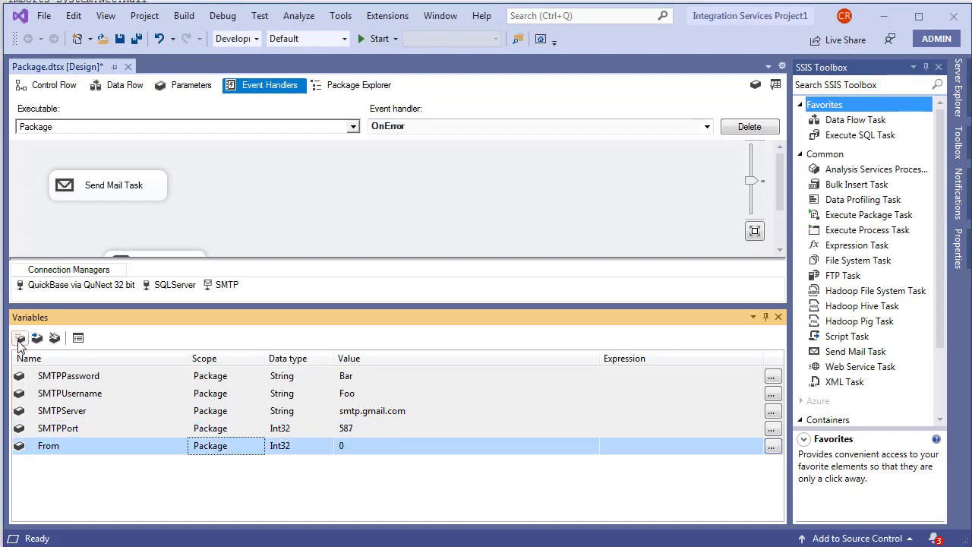
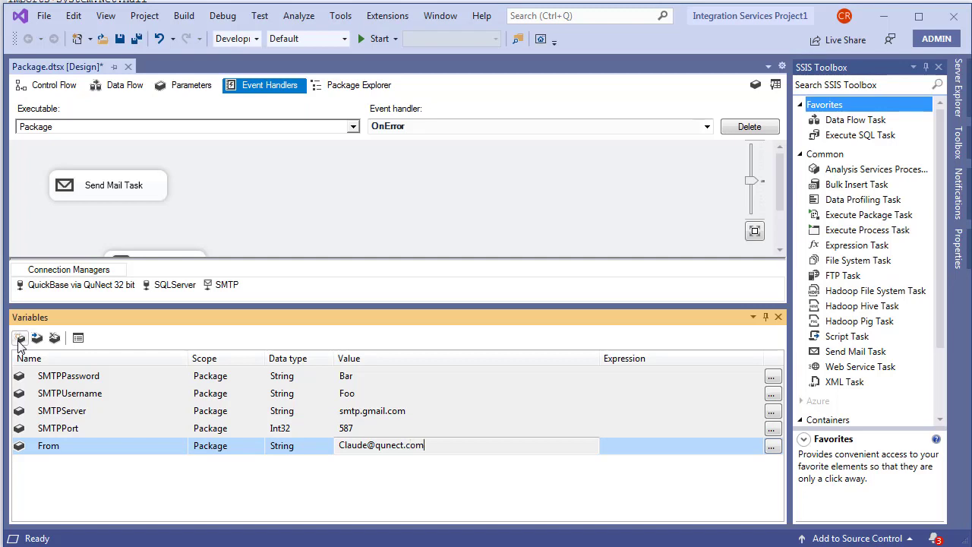
left_click(20, 338)
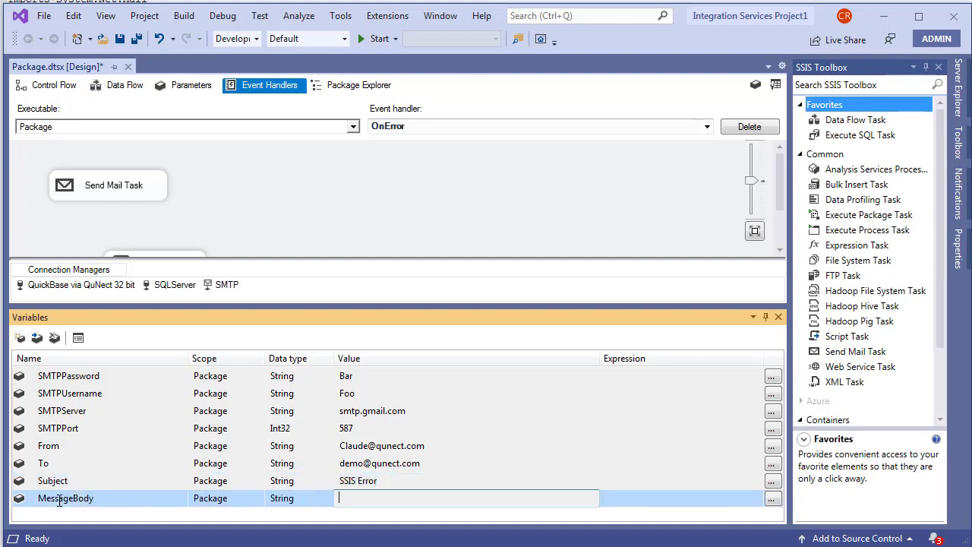
type("Ooops!")
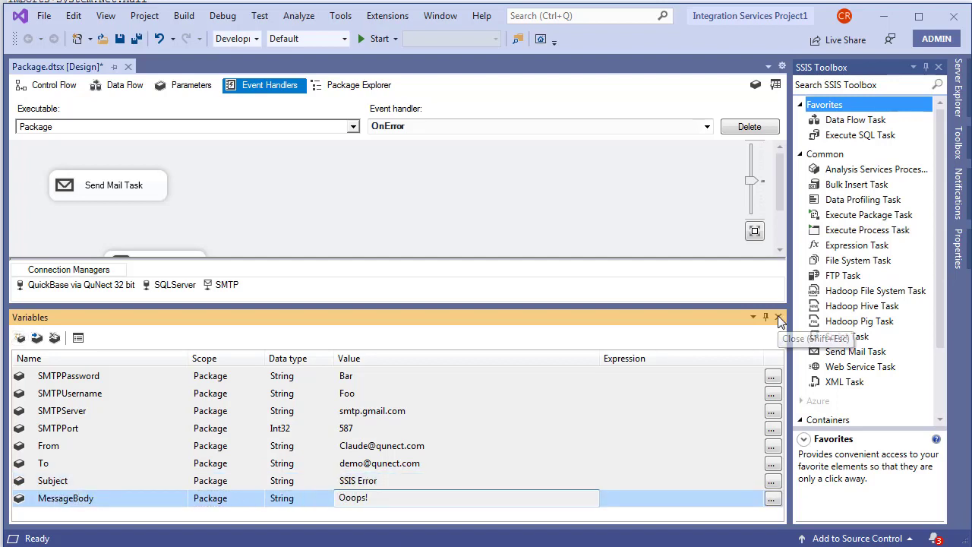
left_click(779, 318)
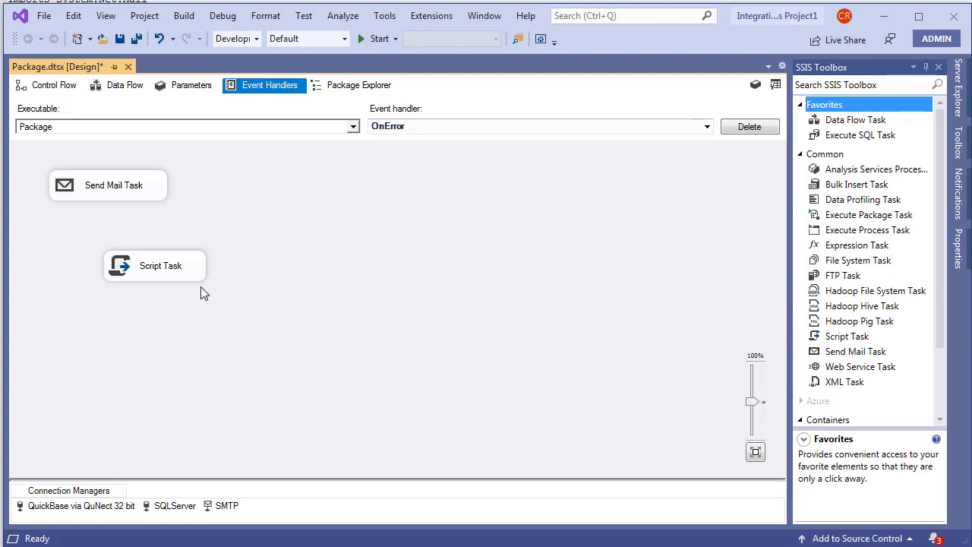
mouse_move(178, 274)
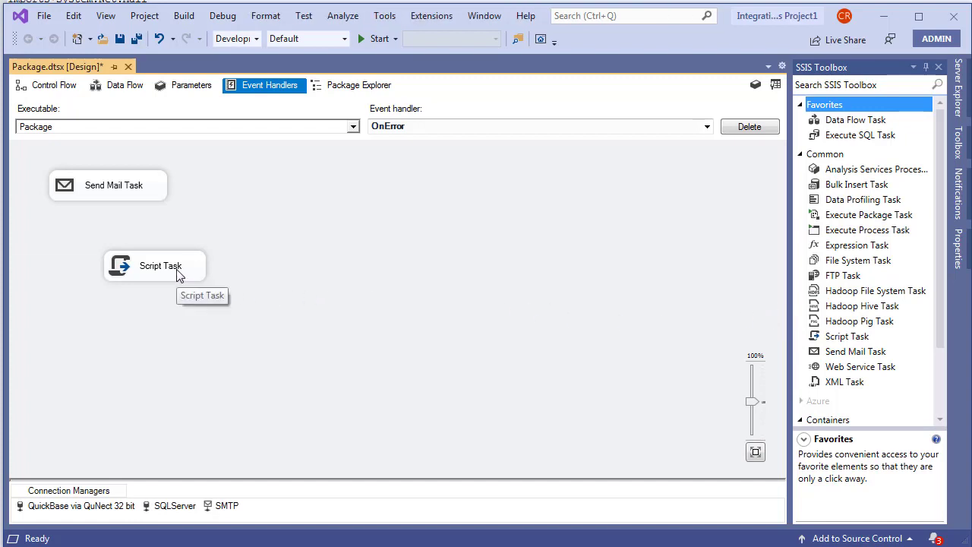
Add From, MessageBody, SMTPPort, SMTPServer, SMTPPassword and SMTPUsername as the Script Task's ReadOnlyVariables
right_click(160, 266)
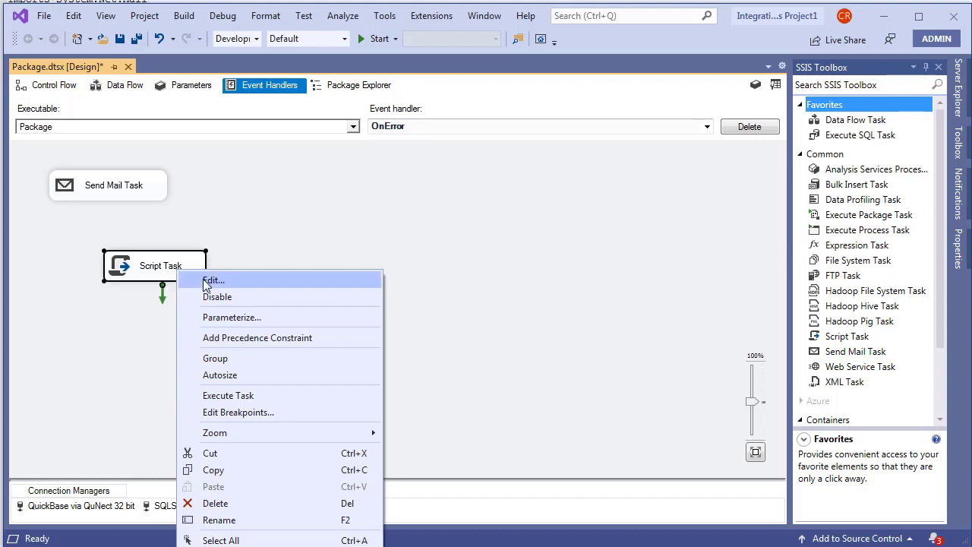
left_click(213, 280)
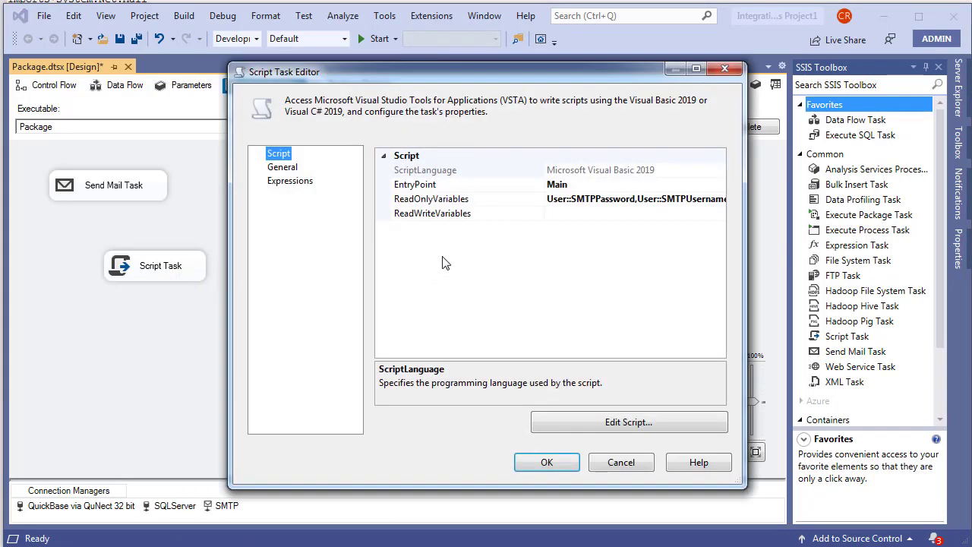
left_click(431, 198)
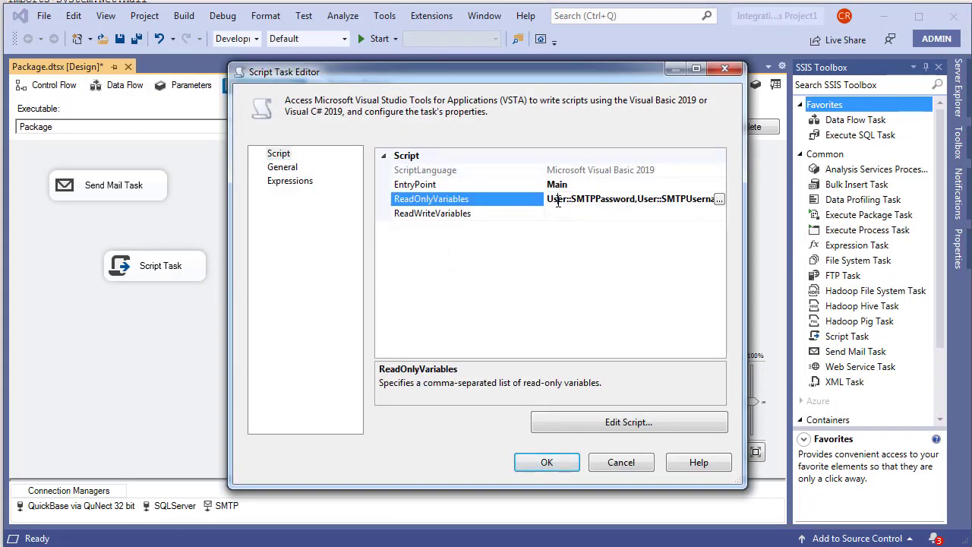
left_click(717, 198)
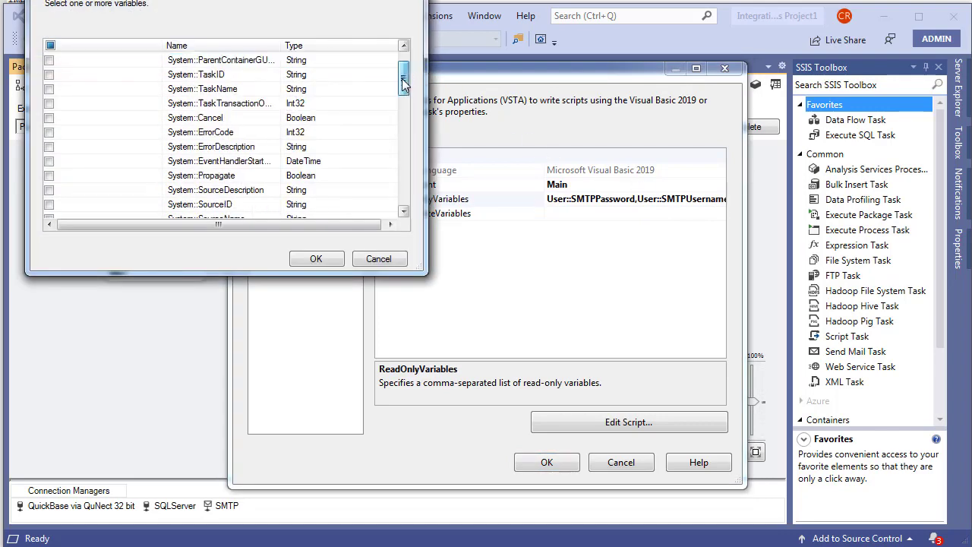
left_click(50, 203)
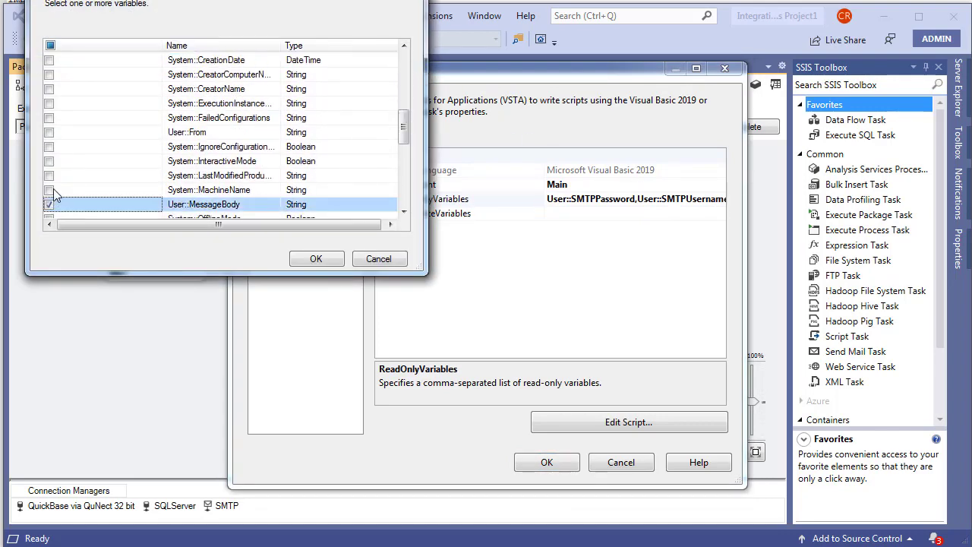
left_click(48, 131)
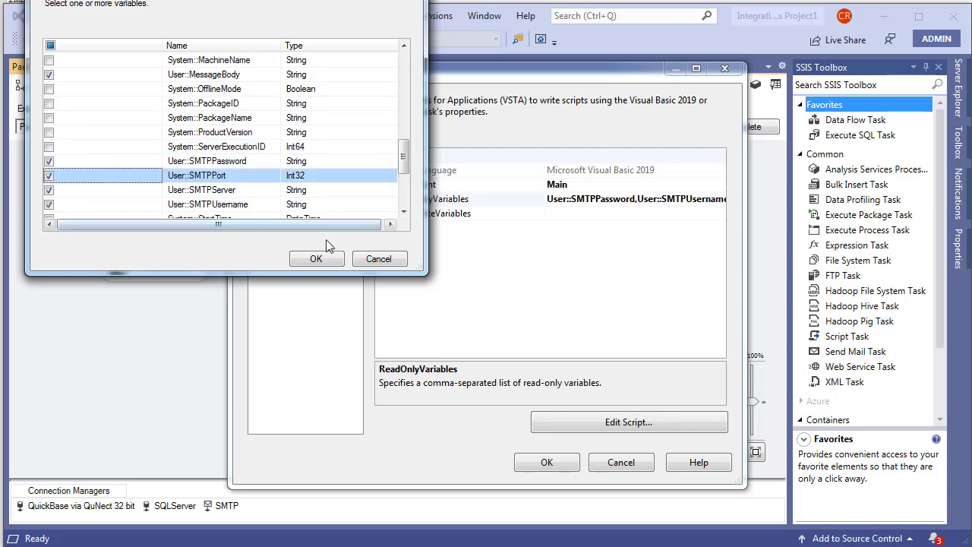
left_click(316, 259)
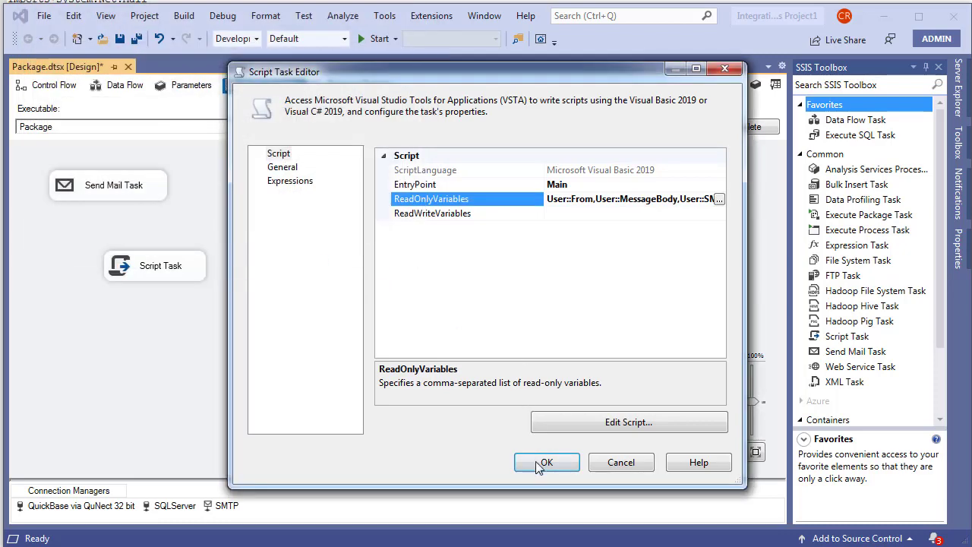
left_click(546, 462)
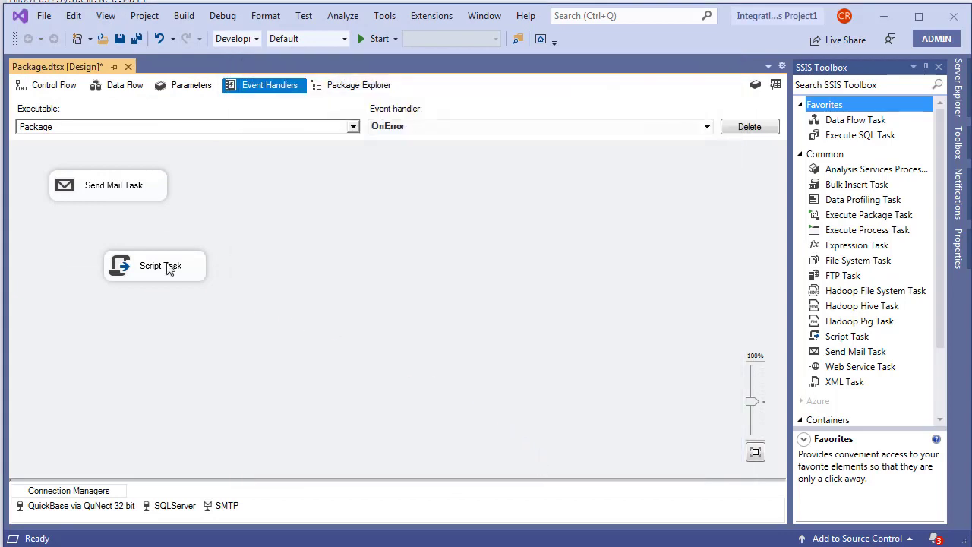
mouse_move(160, 265)
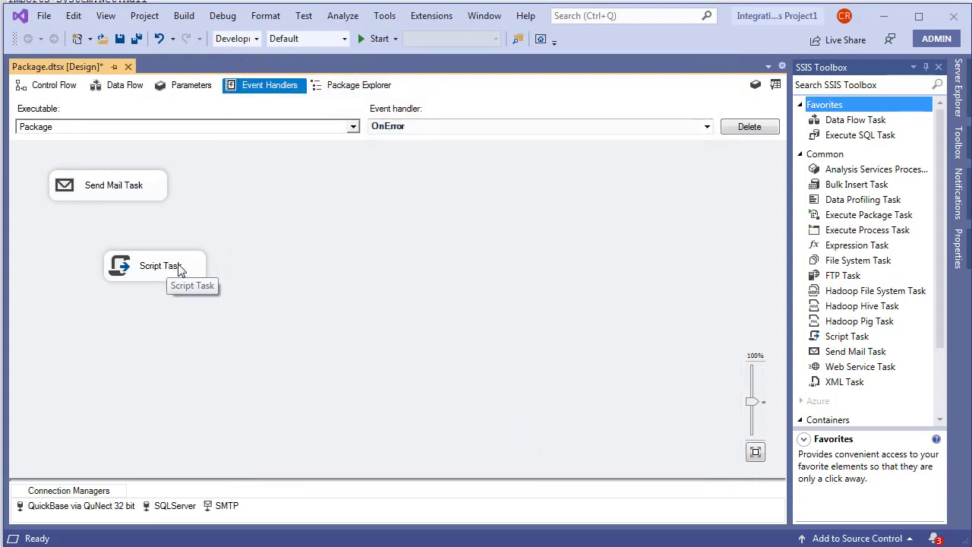
Put the OnError handler's Script Task name label into edit mode for renaming
left_click(160, 265)
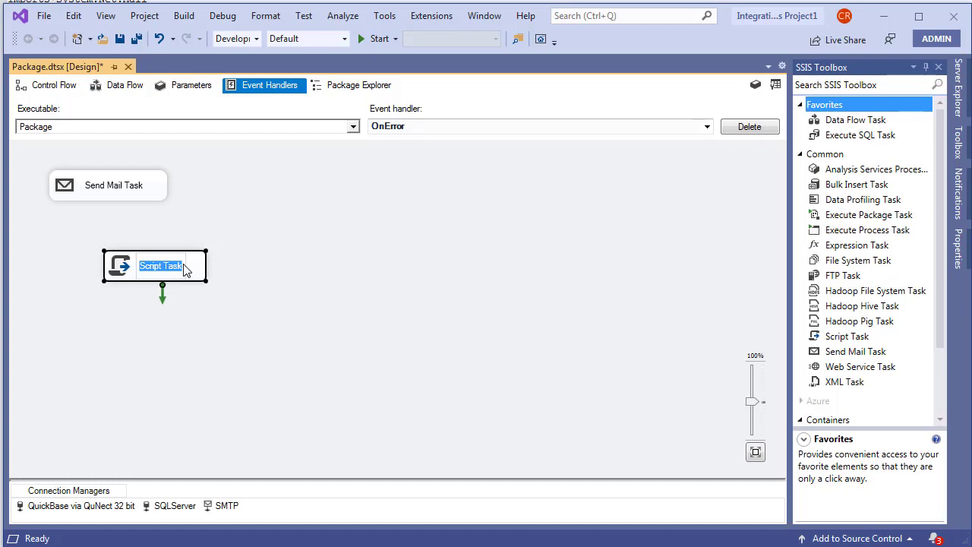